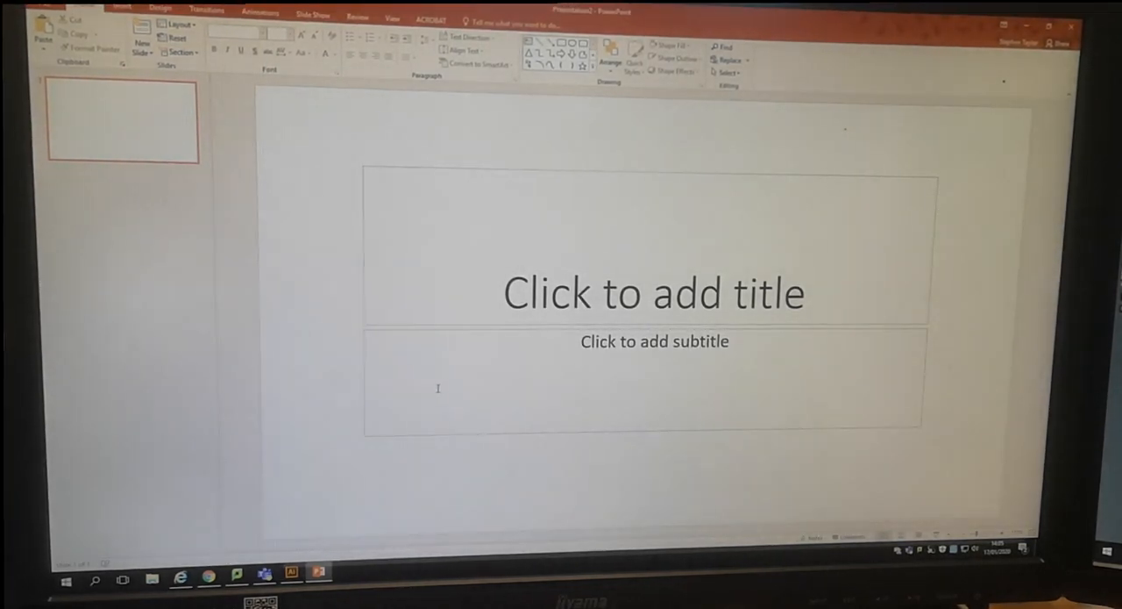
# Step: Insert the recorded screen-capture clip onto the first slide as a video
pyautogui.click(121, 7)
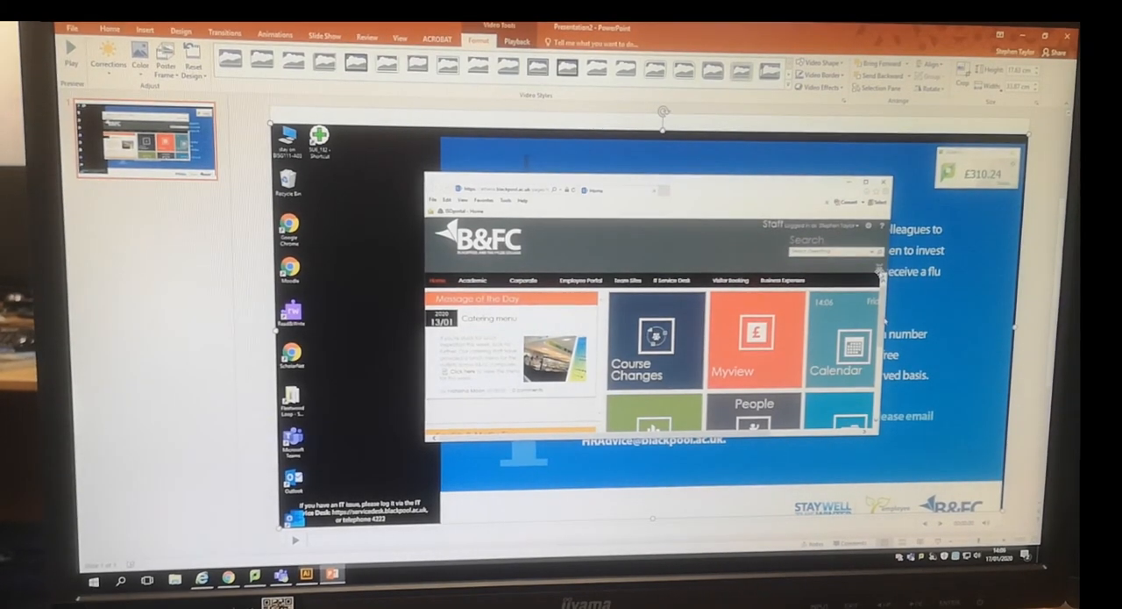
# Step: Select the inserted video and show its Playback settings under Video Tools
pyautogui.click(88, 32)
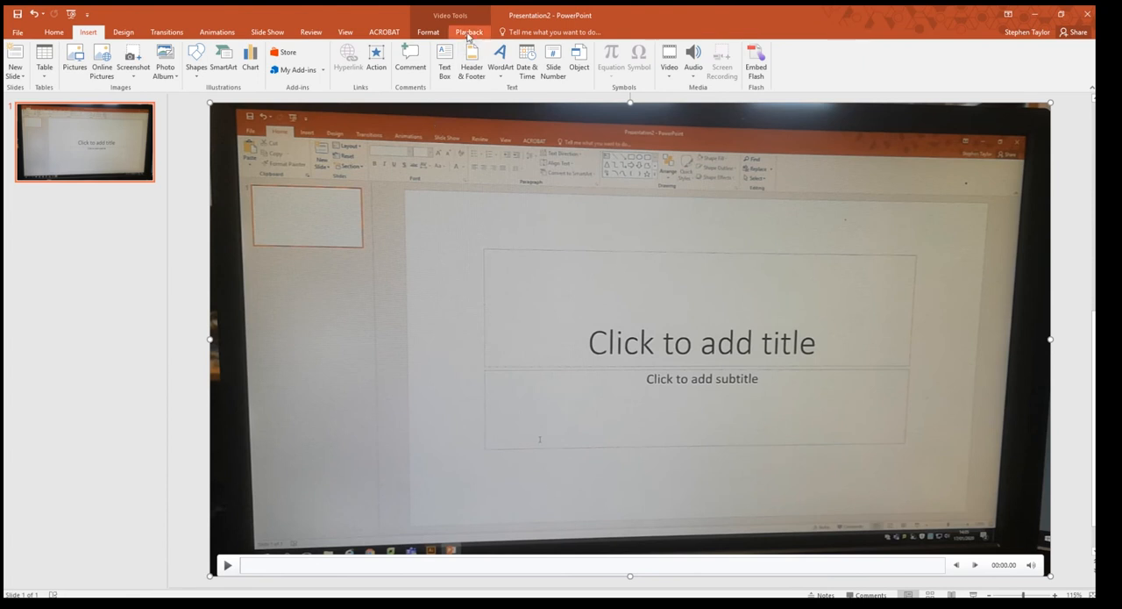
pyautogui.click(470, 32)
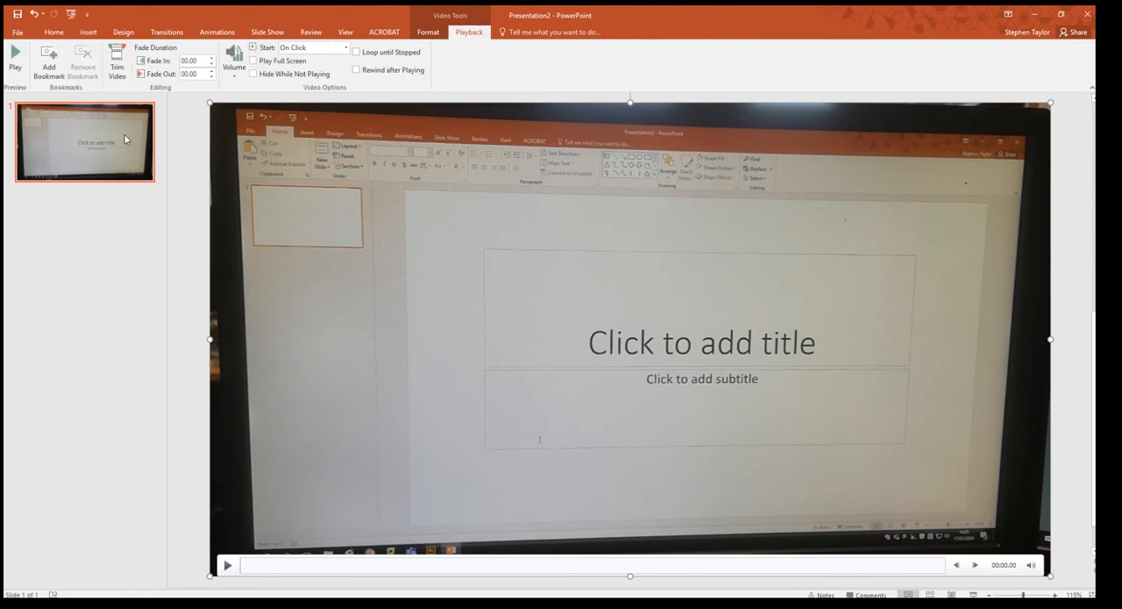
# Step: Trim the video to start at about 00:03.679, keep the end at 00:52.550, and confirm
pyautogui.click(116, 61)
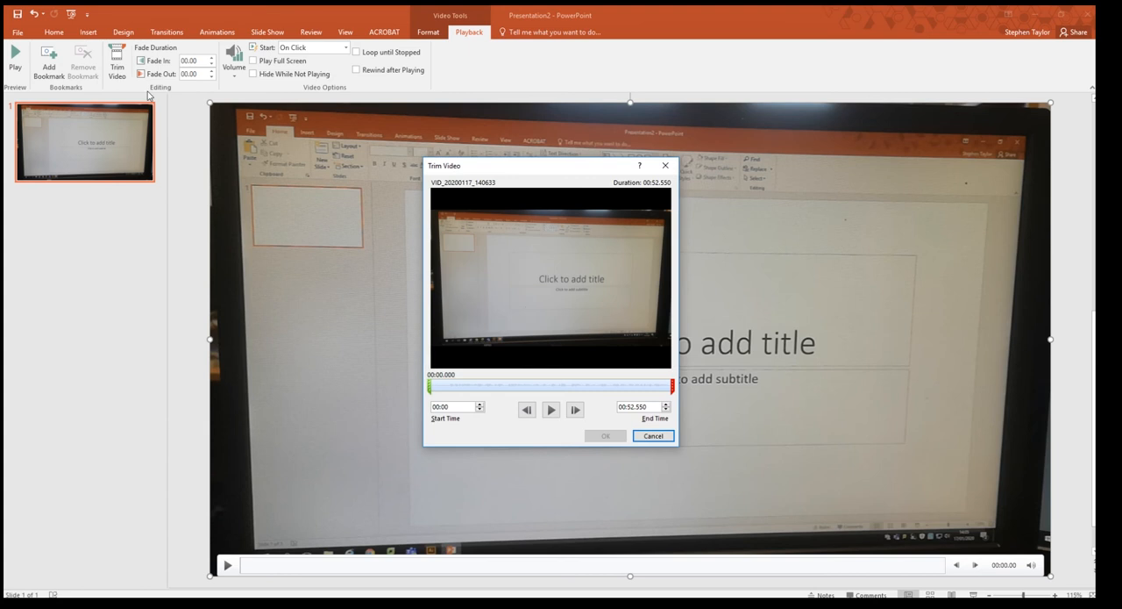
pyautogui.moveTo(428, 386); pyautogui.dragTo(439, 386)
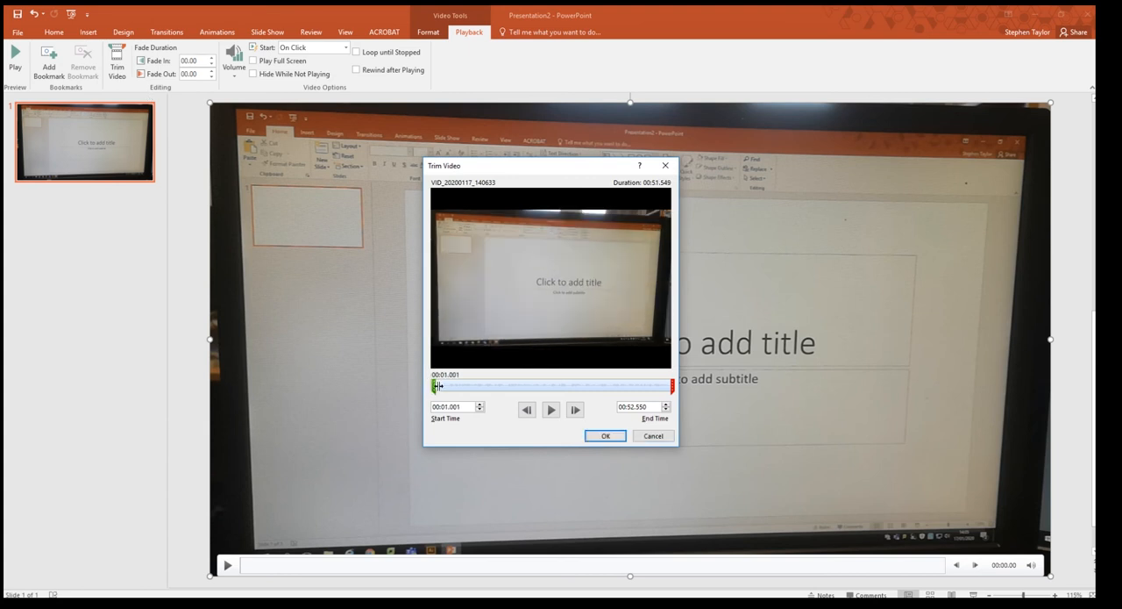
pyautogui.moveTo(436, 386); pyautogui.dragTo(447, 386)
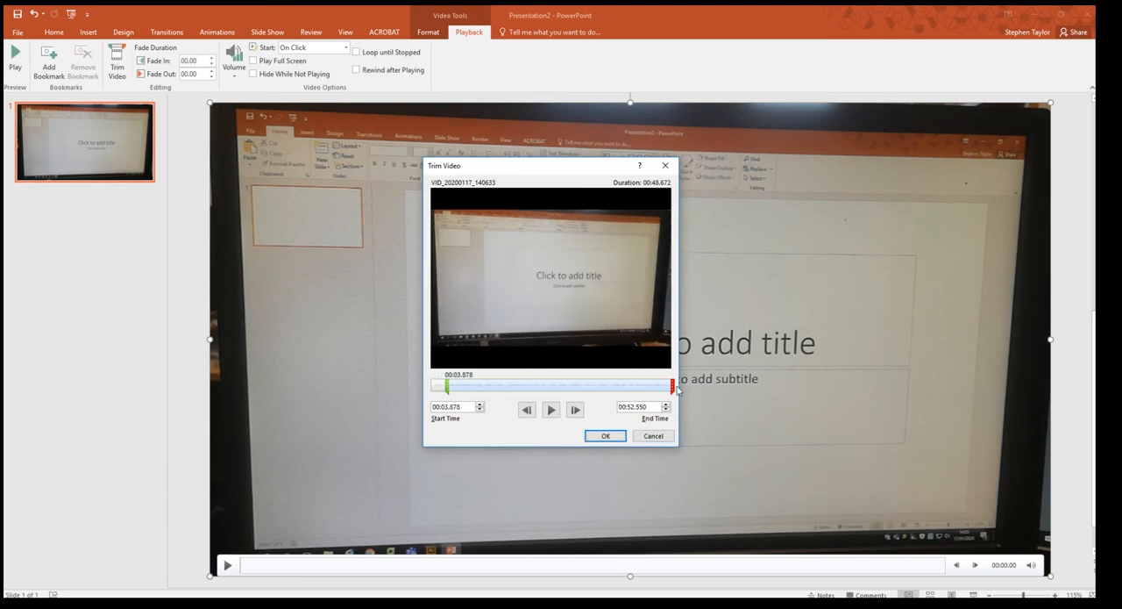
pyautogui.moveTo(673, 385); pyautogui.dragTo(646, 386)
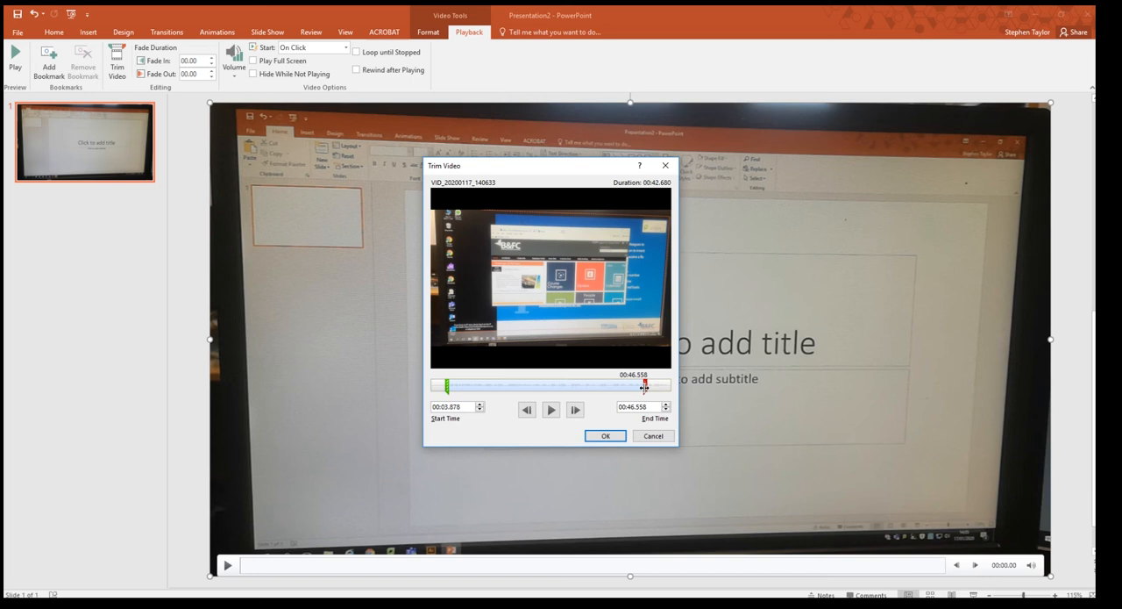
pyautogui.moveTo(646, 386); pyautogui.dragTo(670, 386)
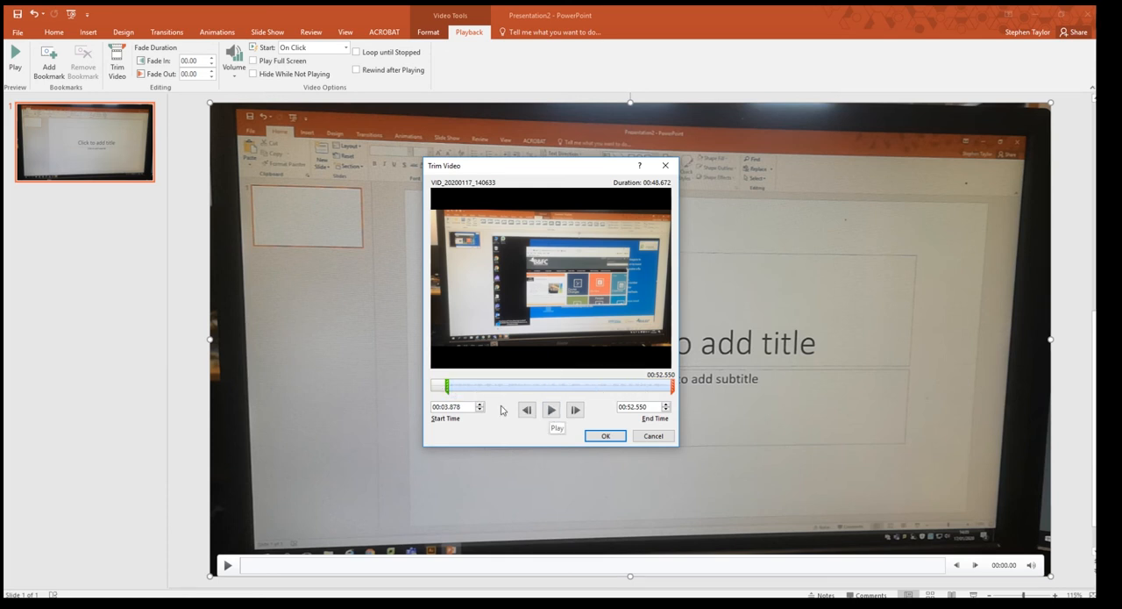
pyautogui.click(605, 435)
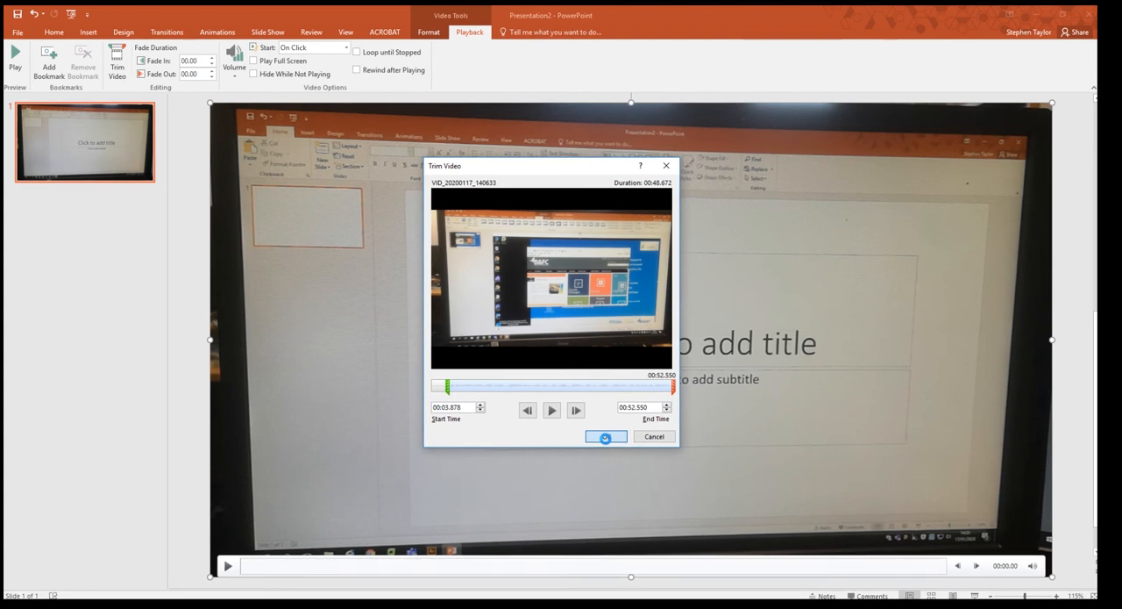
pyautogui.click(606, 437)
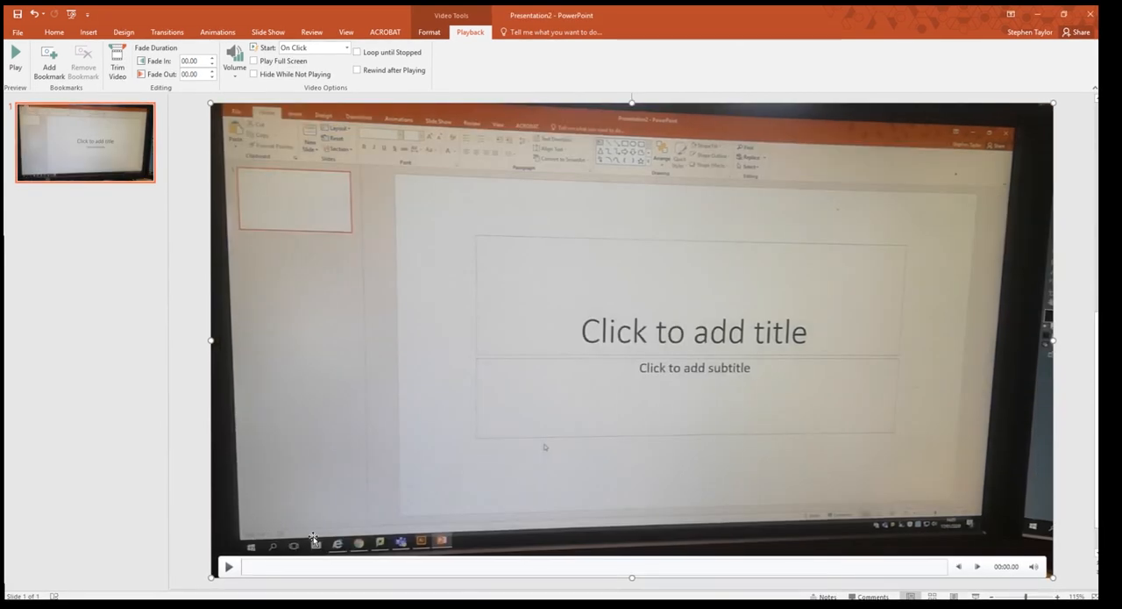
pyautogui.moveTo(826, 491)
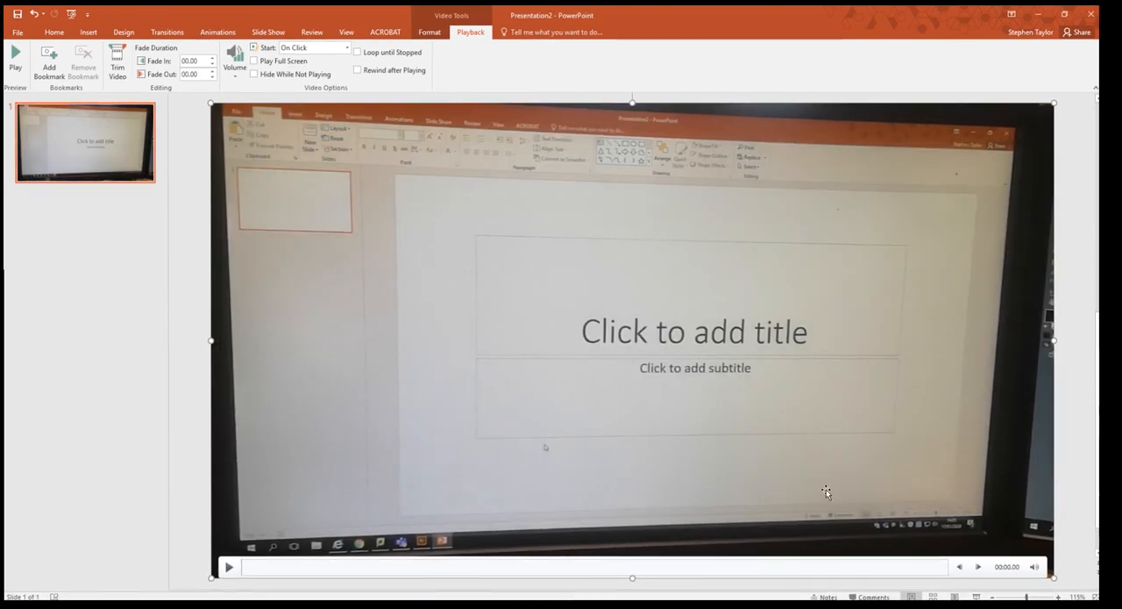
pyautogui.moveTo(822, 487)
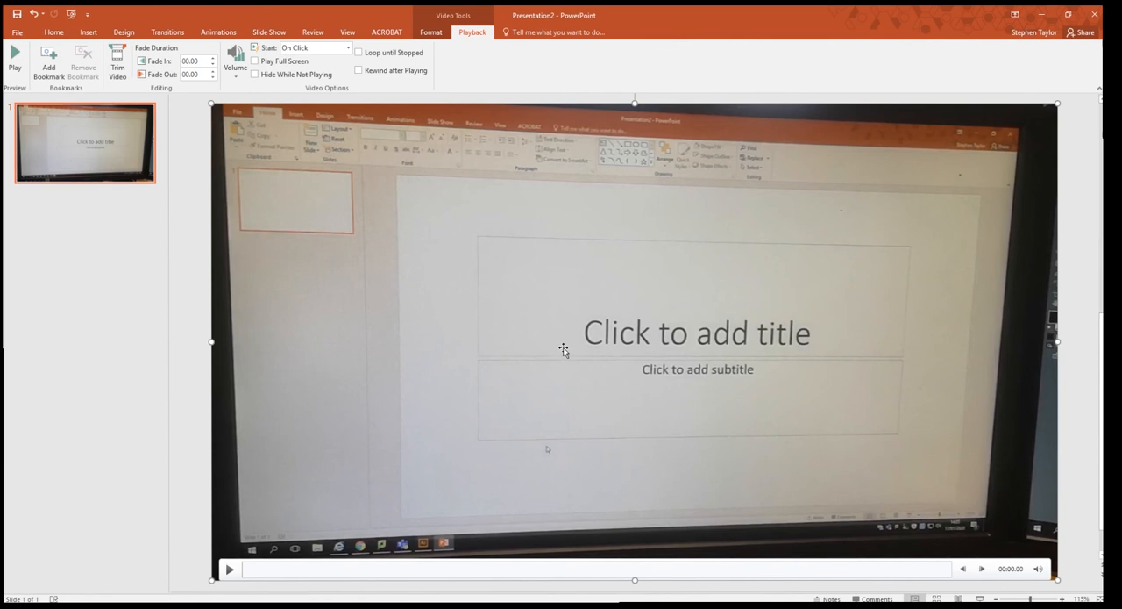
# Step: Save the trimmed video via Save Media as to Videos, named 'Powerpoint Recording how to'
pyautogui.rightClick(564, 347)
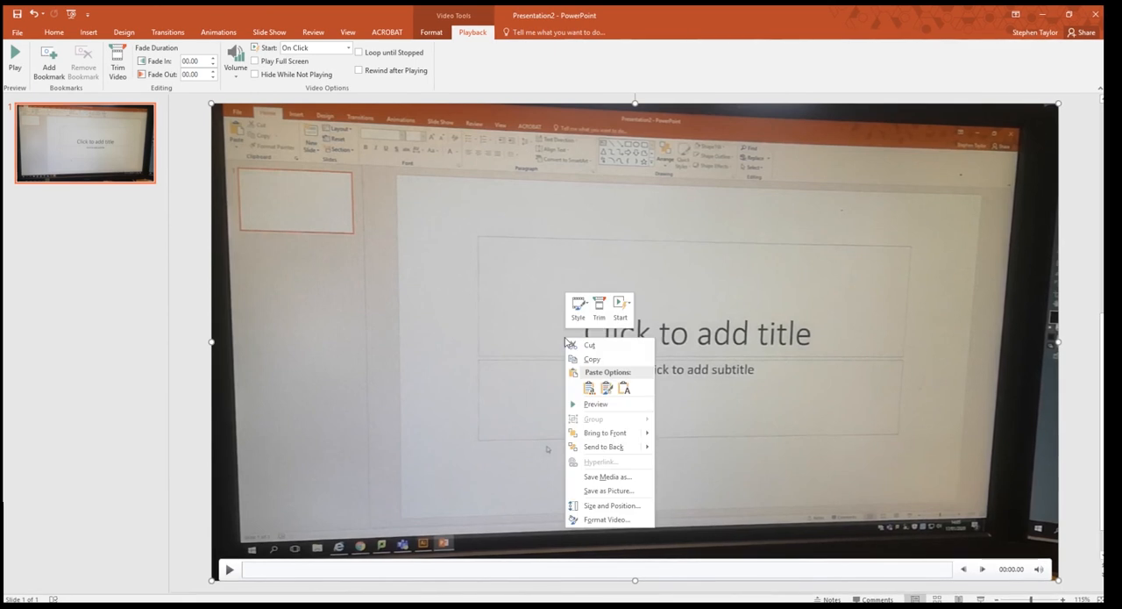
pyautogui.moveTo(607, 477)
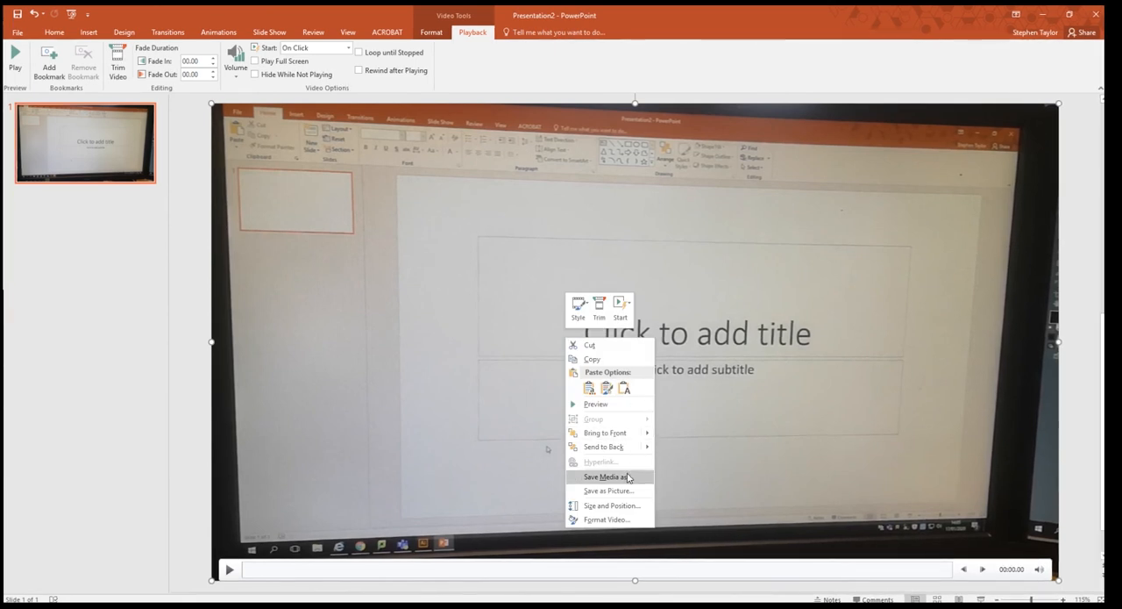
pyautogui.click(603, 477)
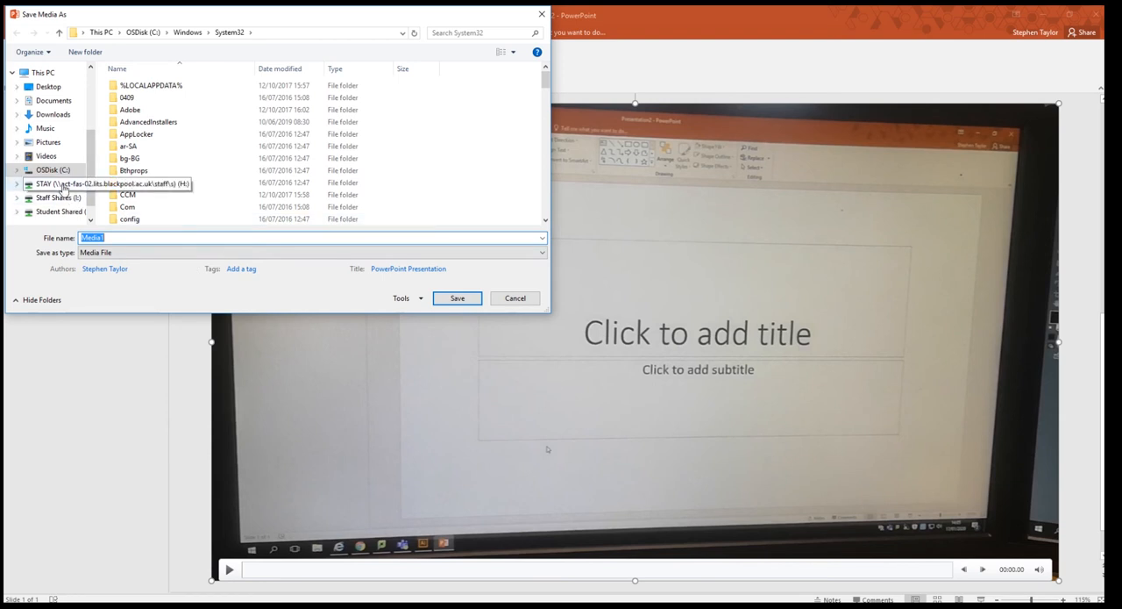
pyautogui.click(46, 156)
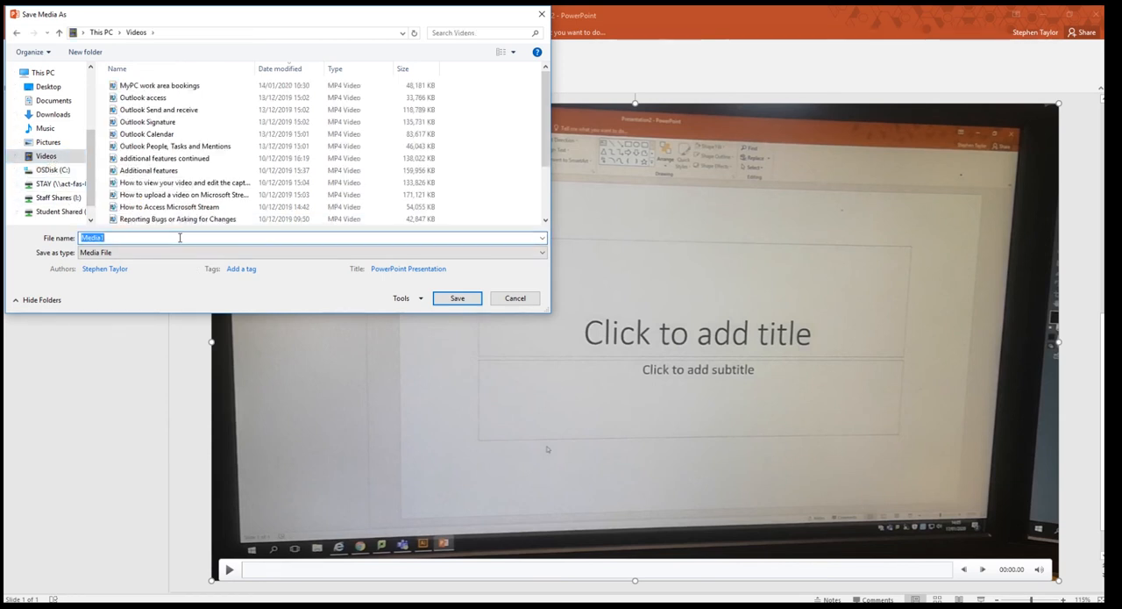
pyautogui.write('Powerpoint Recording how to')
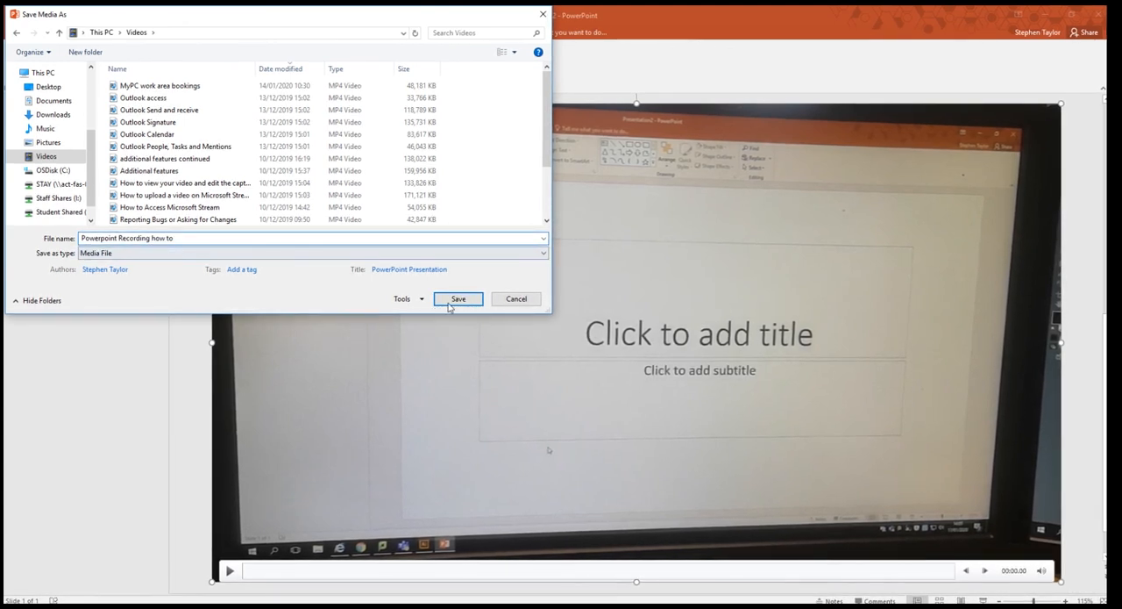
pyautogui.click(457, 298)
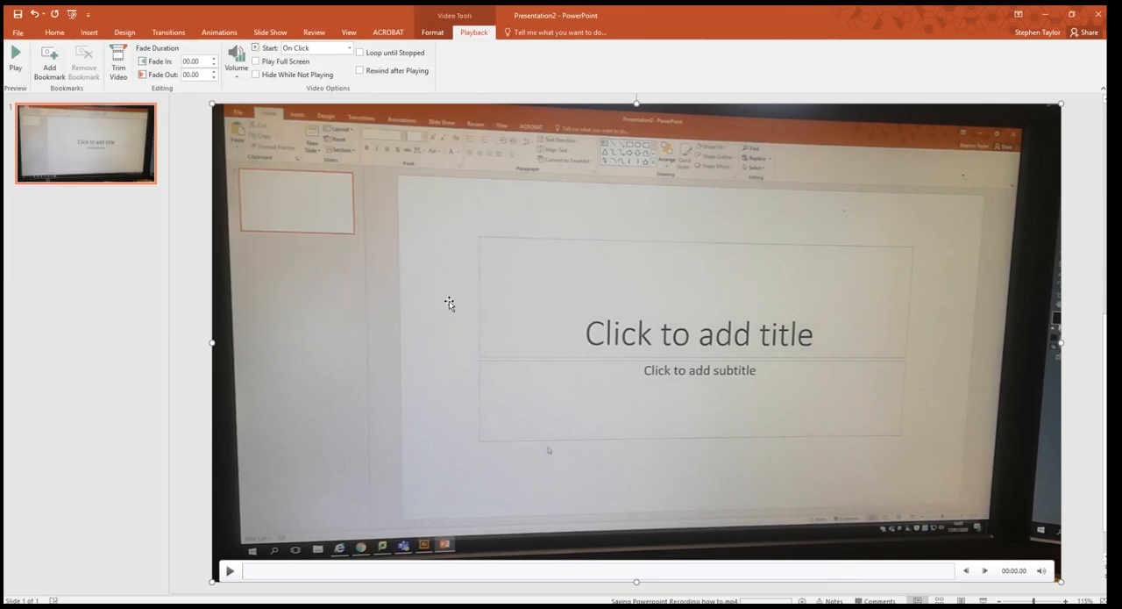
pyautogui.moveTo(120, 481)
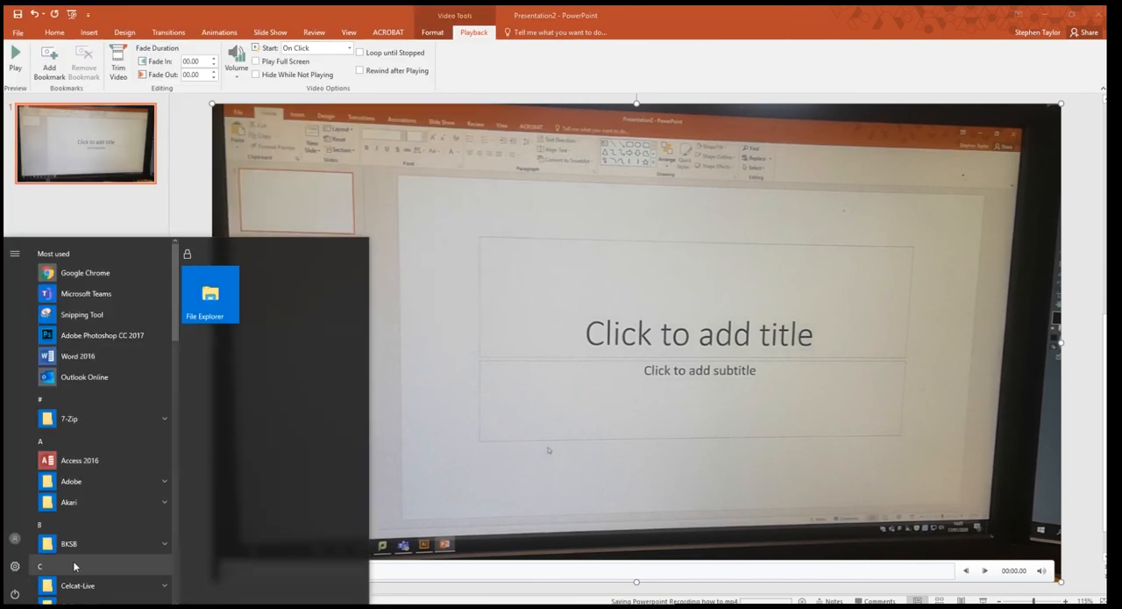
# Step: Search 'adobe' in the Start menu and launch Adobe Premiere Pro
pyautogui.write('adobe')
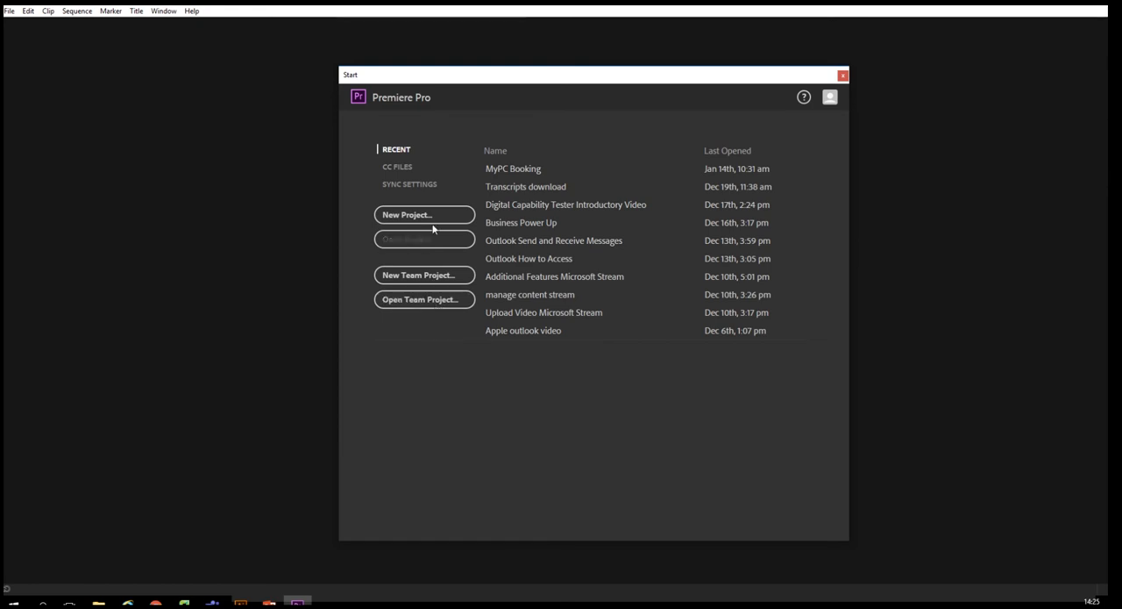
# Step: Create a new Premiere Pro project named 'Powerpoint recording How To'
pyautogui.click(424, 214)
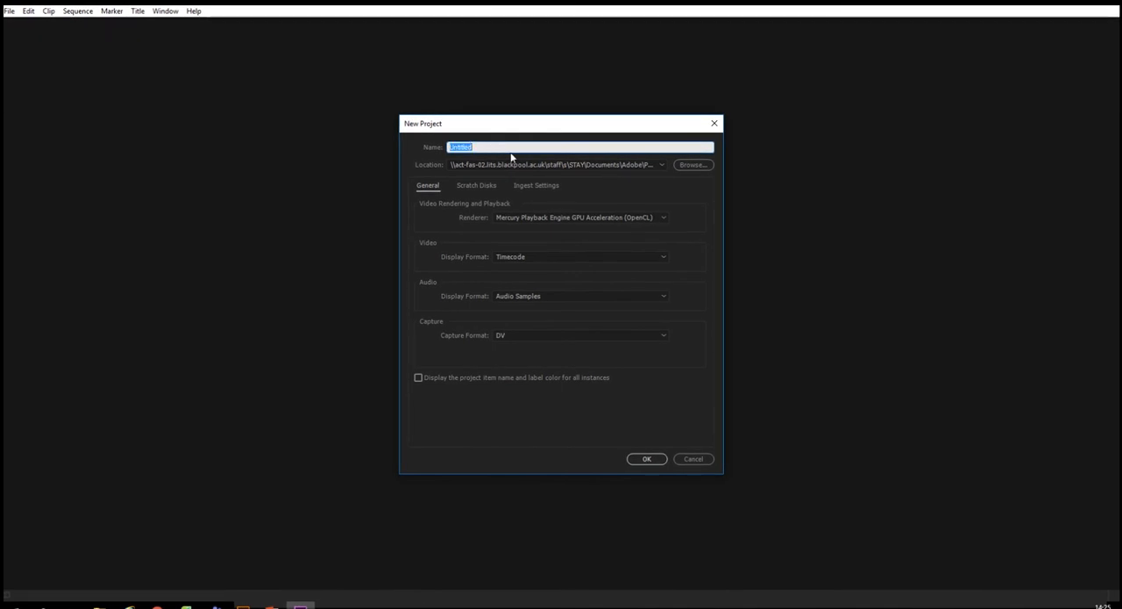
pyautogui.write('Powerpoint')
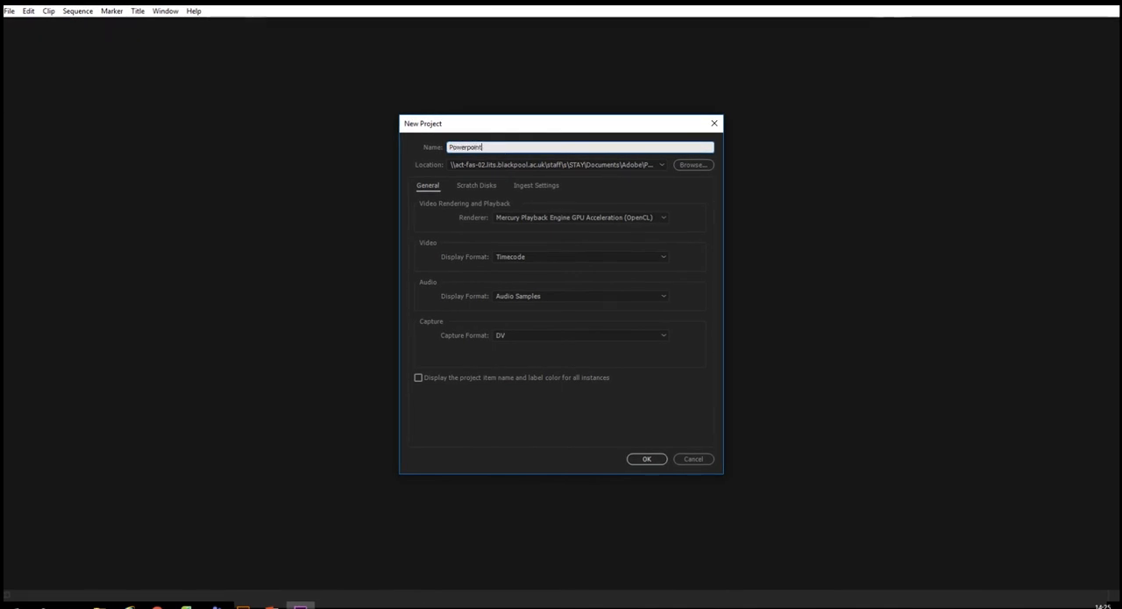
pyautogui.write('recording')
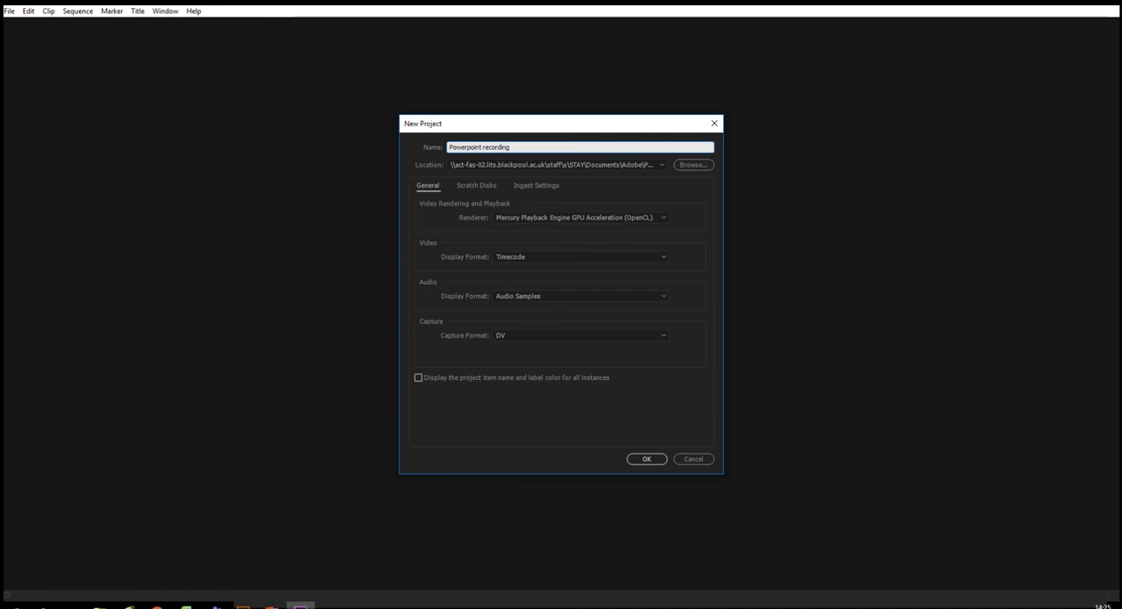
pyautogui.write('How To')
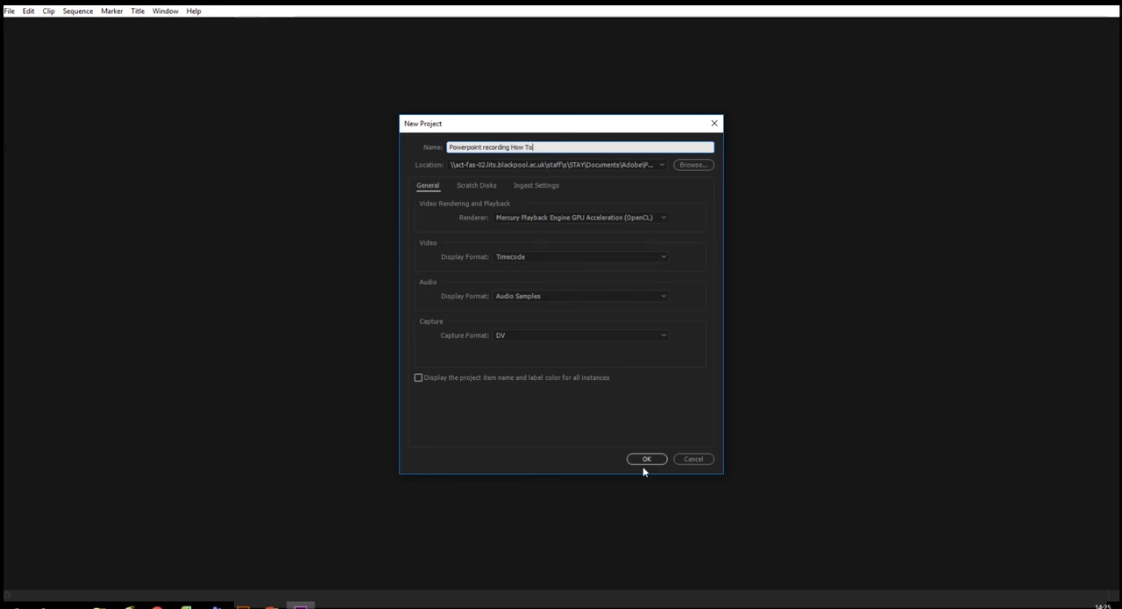
pyautogui.click(645, 457)
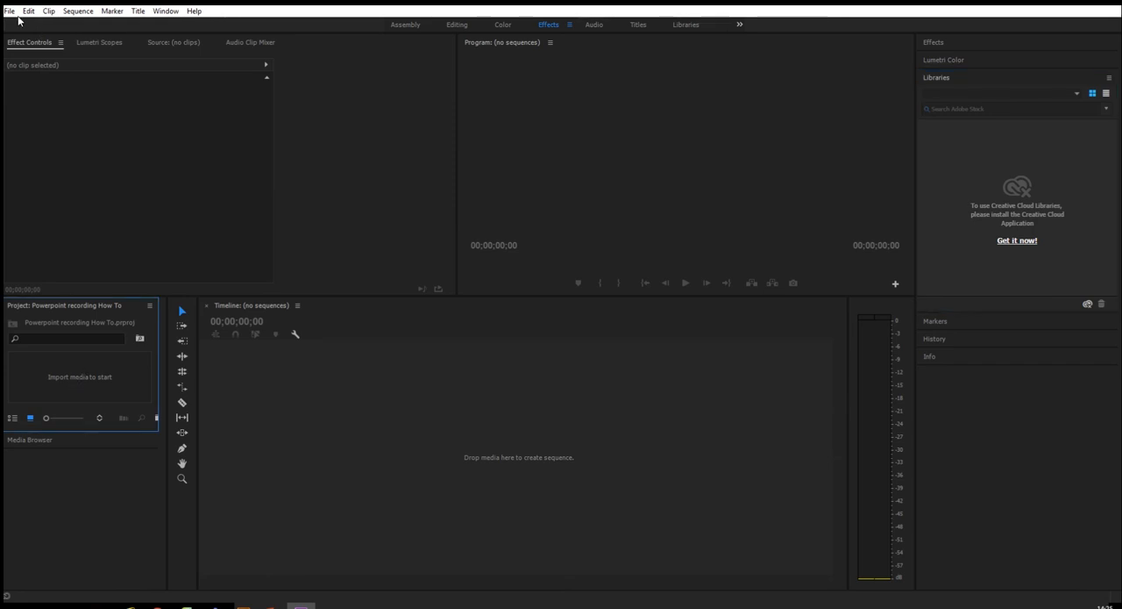
# Step: Import both PowerPoint recording MP4s through File > Import into the project
pyautogui.click(11, 11)
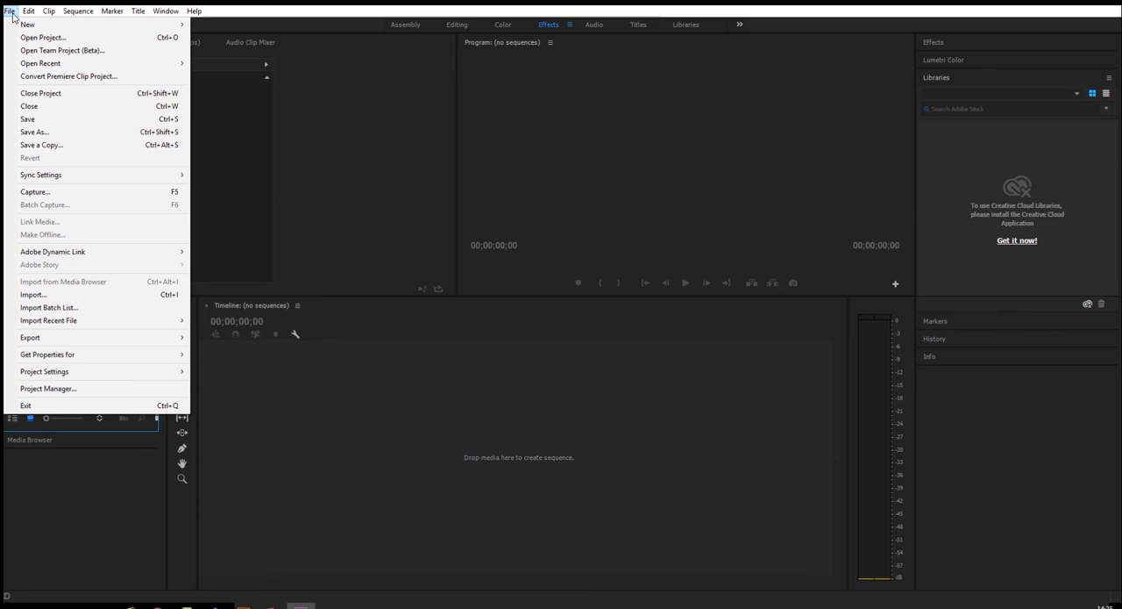
pyautogui.click(34, 294)
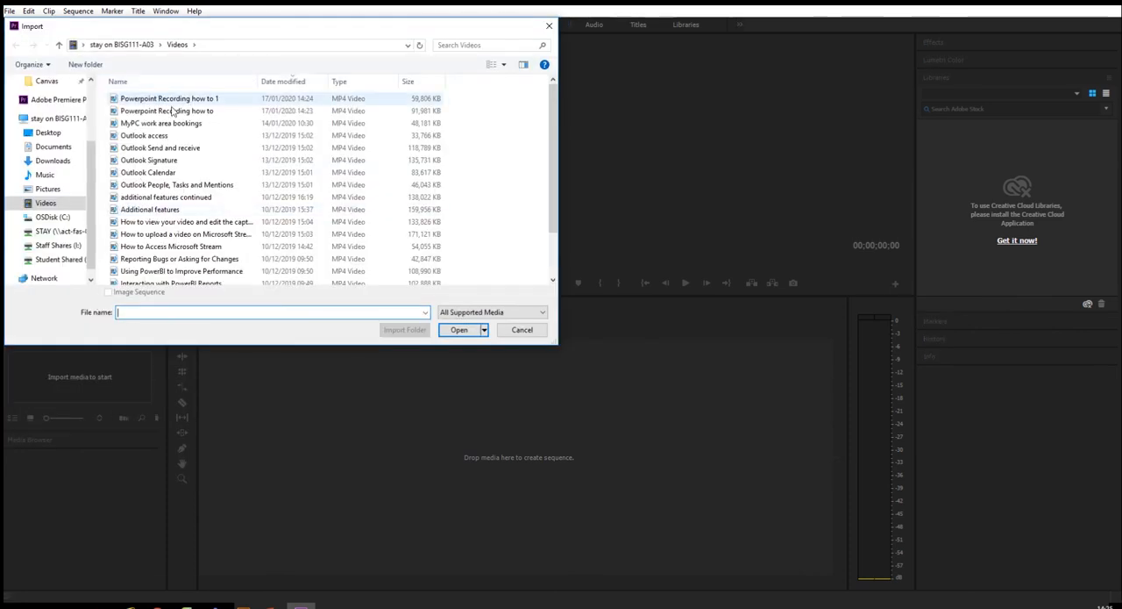
pyautogui.click(166, 111)
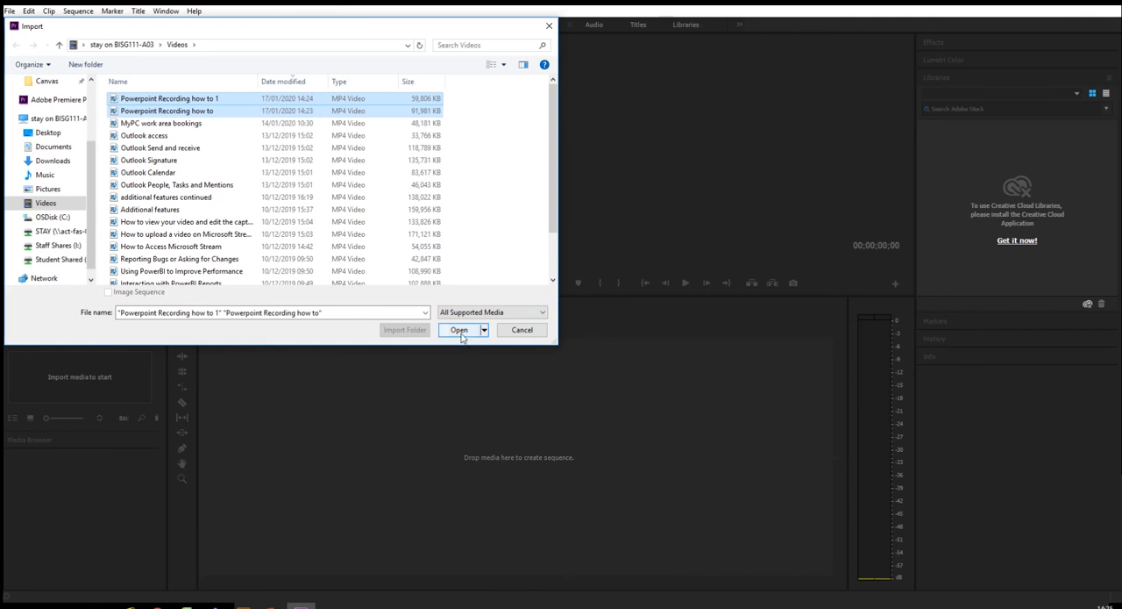
pyautogui.click(459, 330)
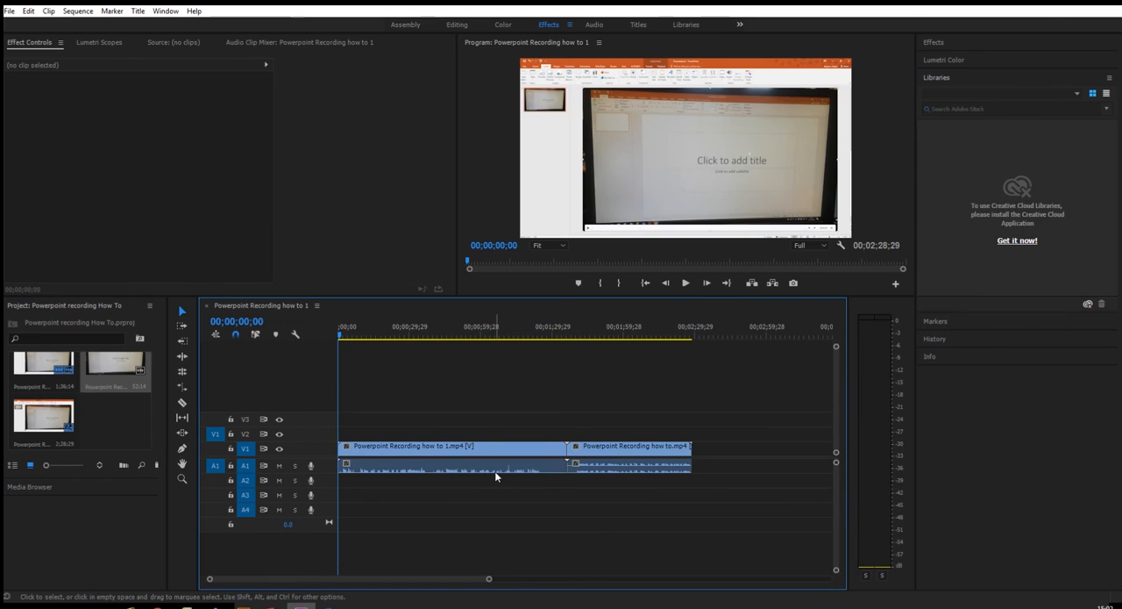
pyautogui.moveTo(601, 472)
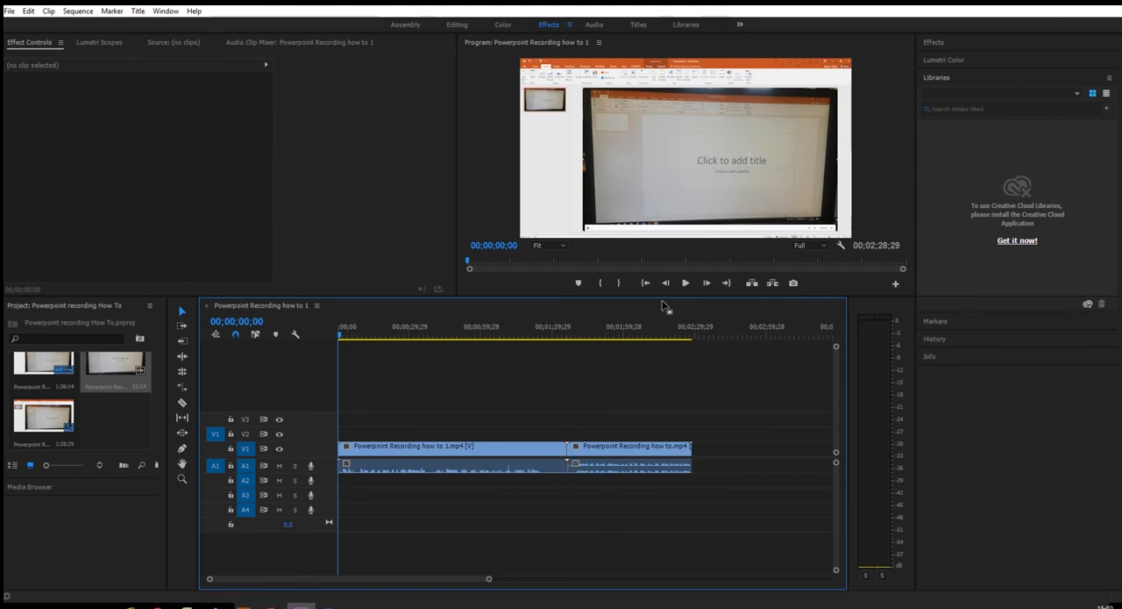
pyautogui.click(686, 282)
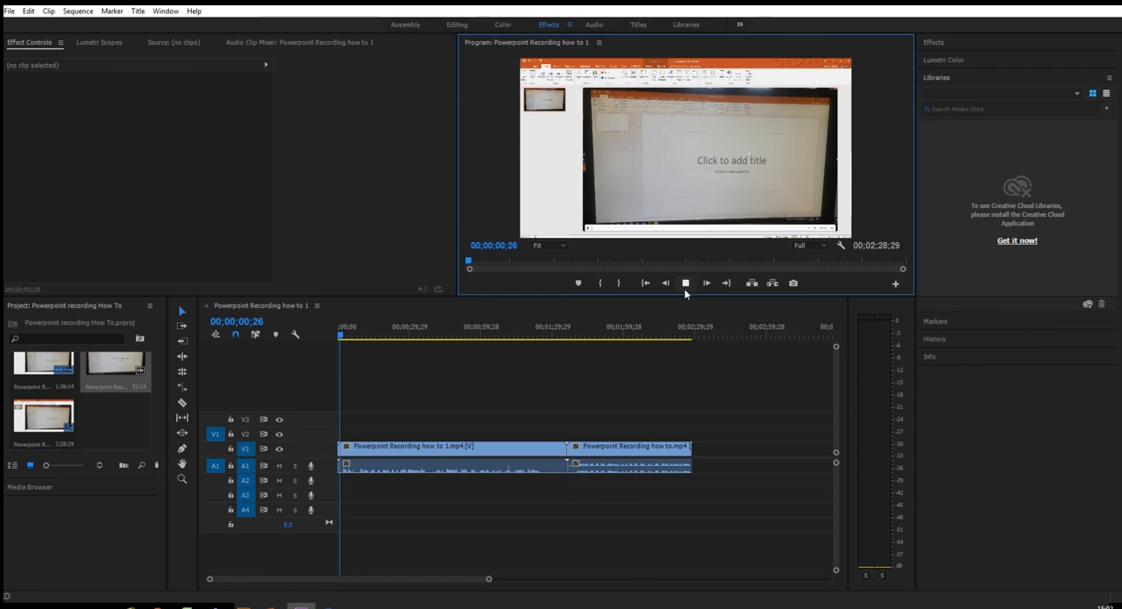
pyautogui.click(686, 283)
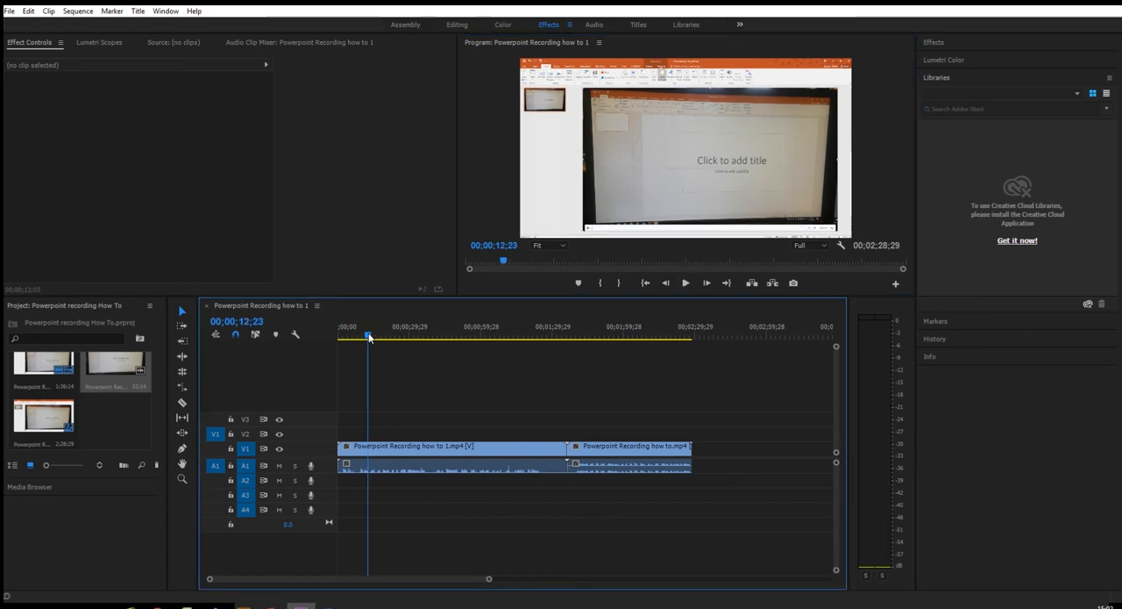
# Step: Shorten the second clip's end so the sequence runs about 2:20, then play it back
pyautogui.moveTo(368, 336); pyautogui.dragTo(360, 337)
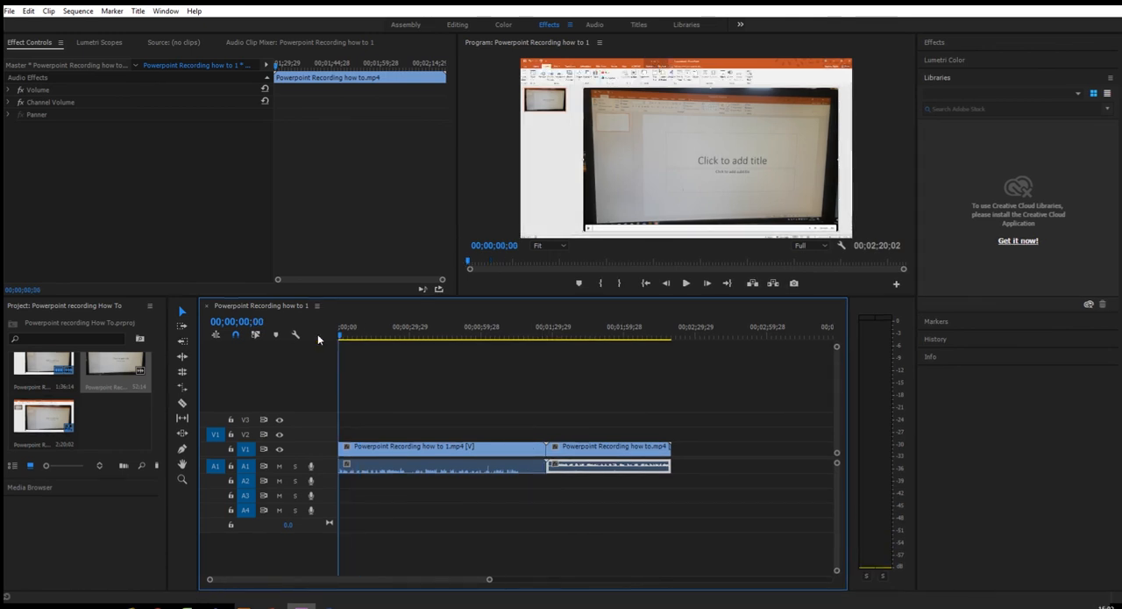
pyautogui.click(686, 282)
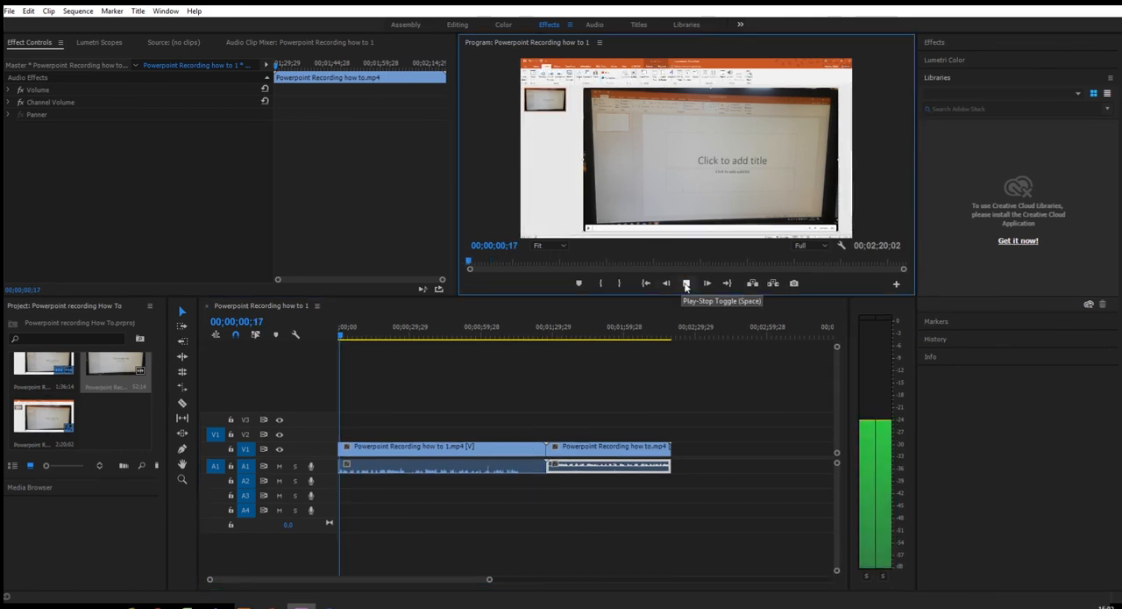
pyautogui.click(687, 283)
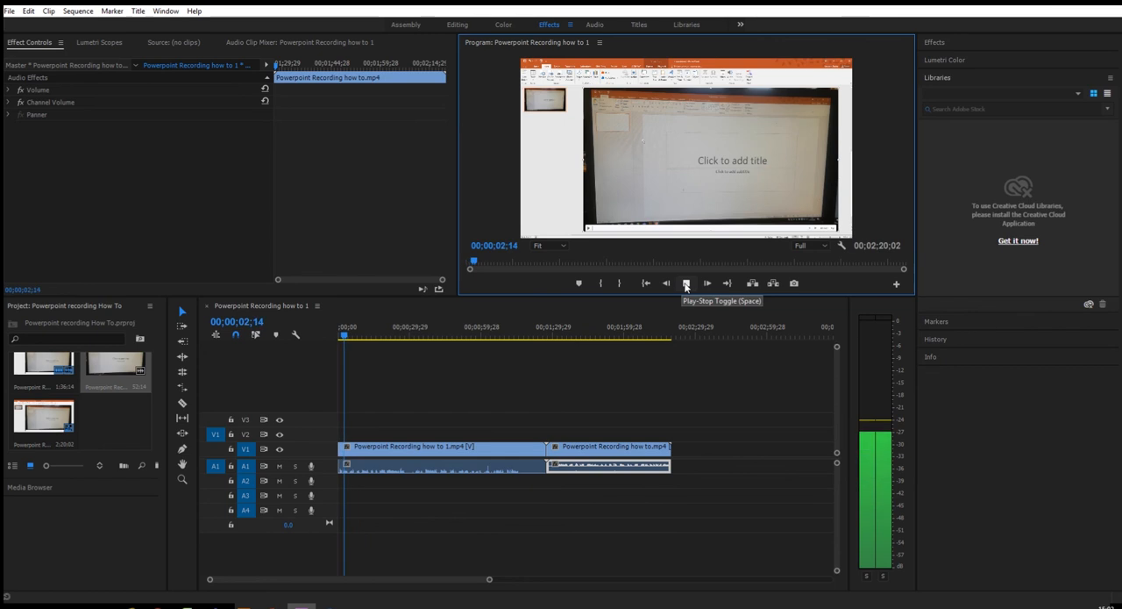
pyautogui.click(687, 282)
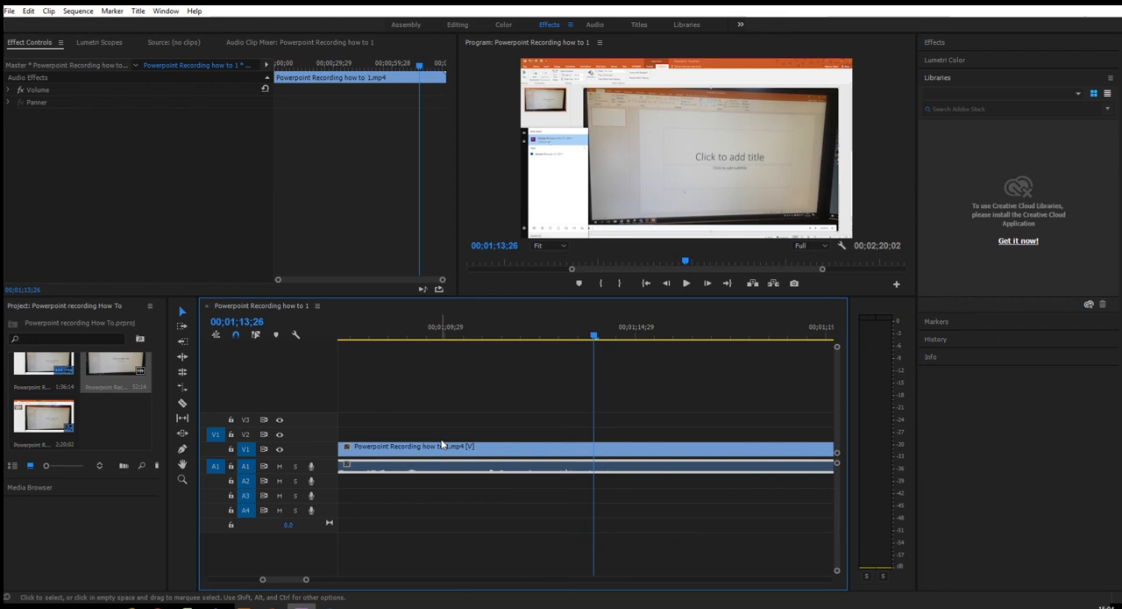
pyautogui.click(575, 337)
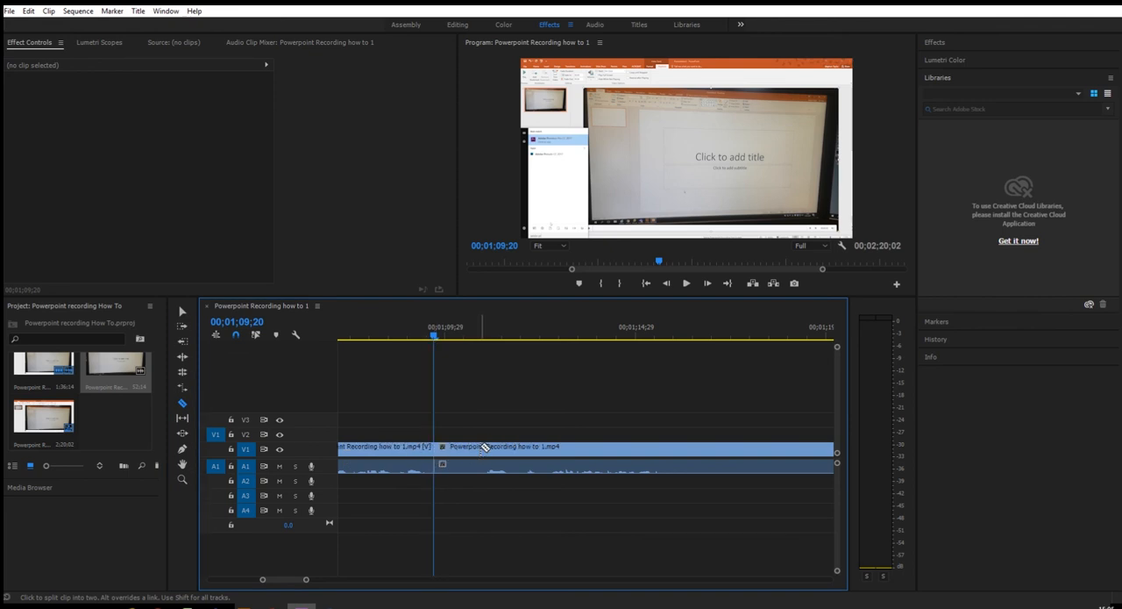
# Step: Razor-cut the first clip twice, delete the middle piece and move the later piece
pyautogui.click(480, 463)
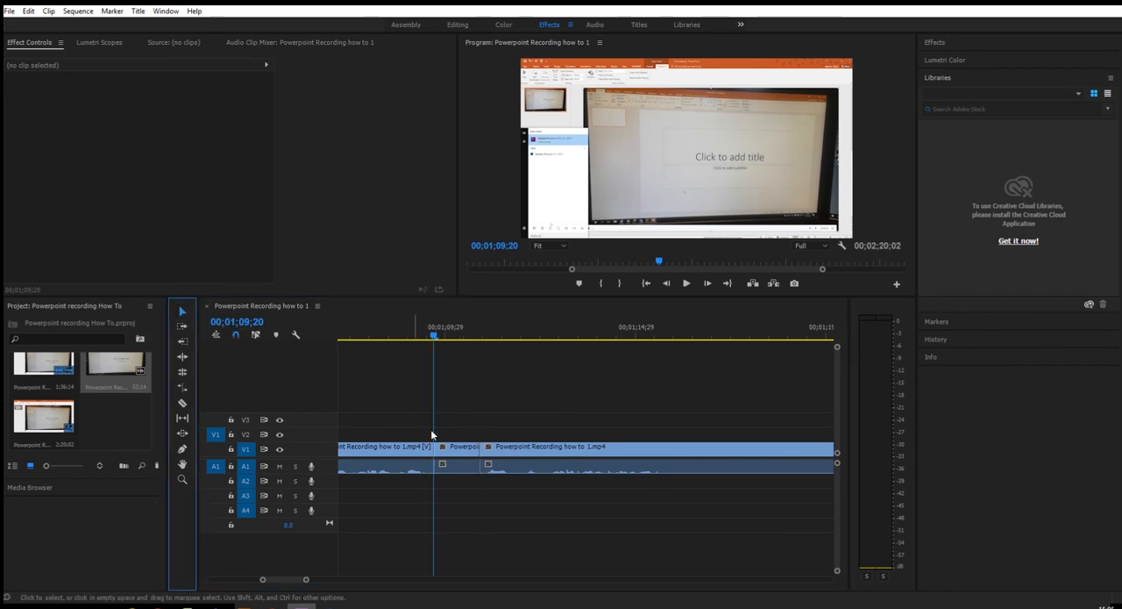
pyautogui.click(459, 456)
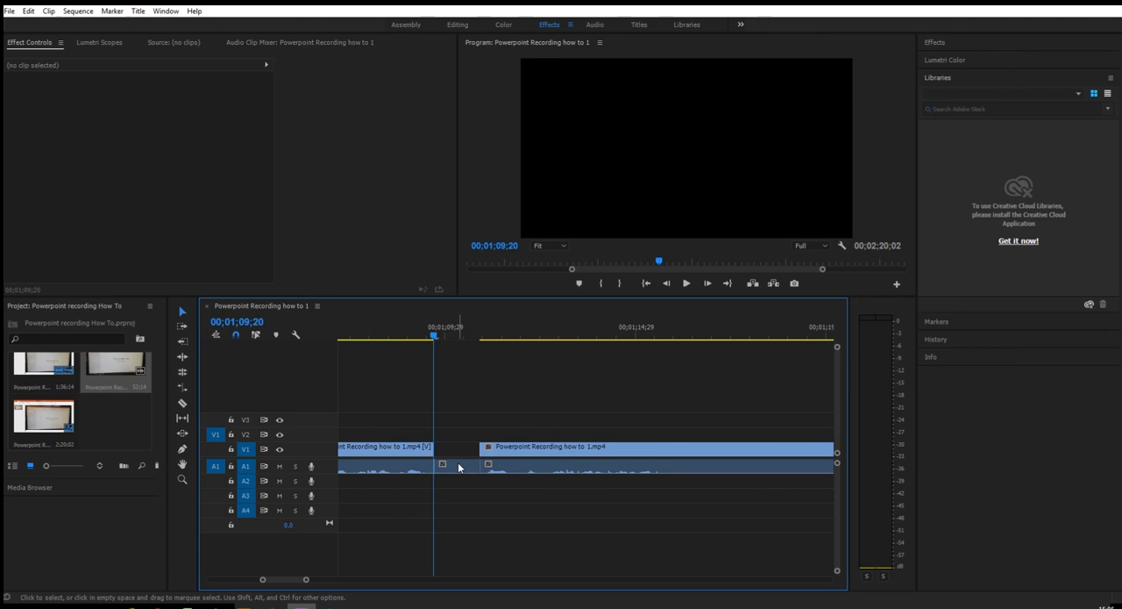
pyautogui.moveTo(544, 445); pyautogui.dragTo(529, 445)
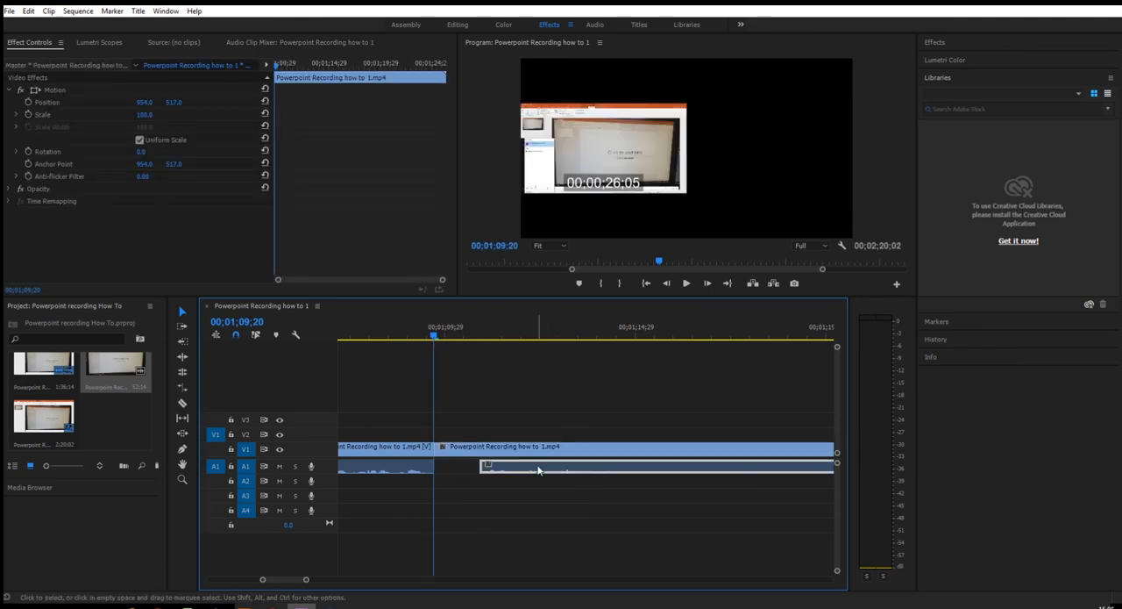
pyautogui.click(488, 466)
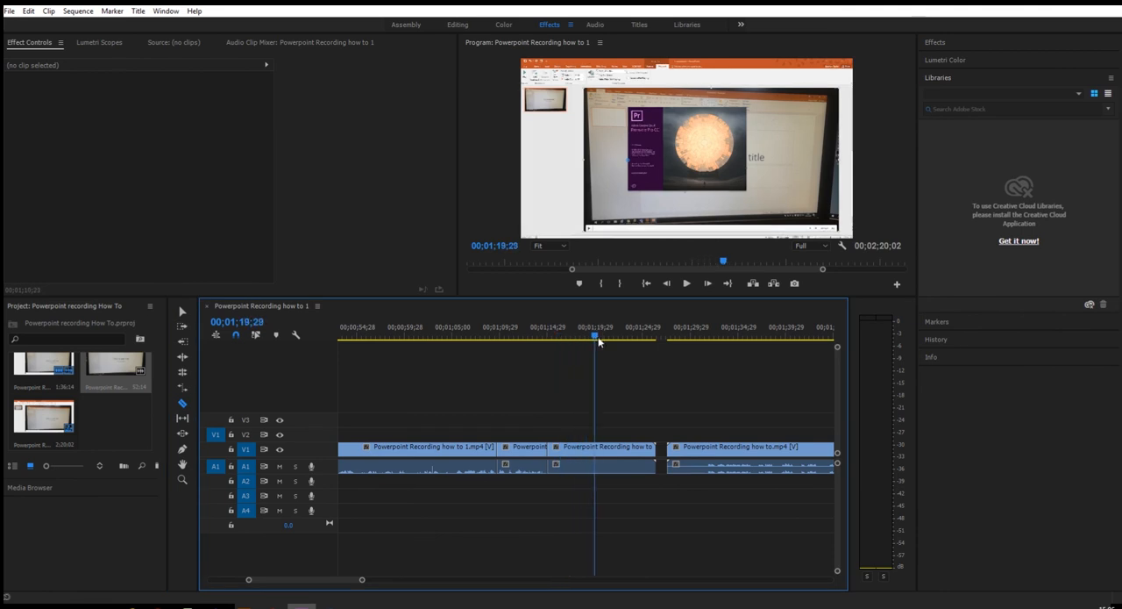
# Step: Cut the first clip near 1:21, then rate-stretch the short leftover piece shorter
pyautogui.moveTo(595, 337); pyautogui.dragTo(638, 336)
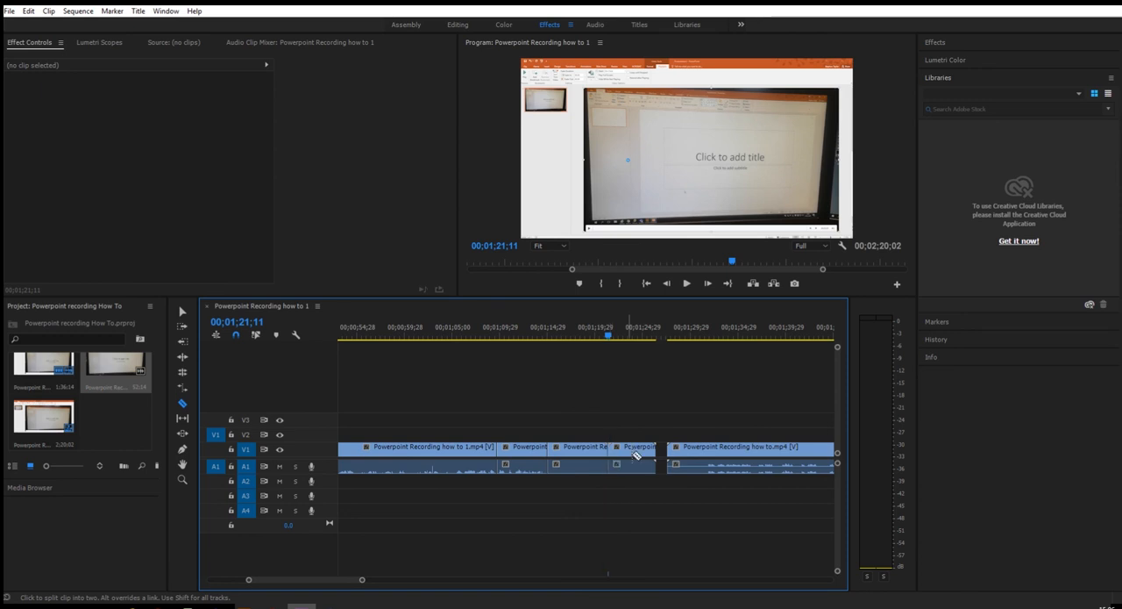
pyautogui.click(635, 449)
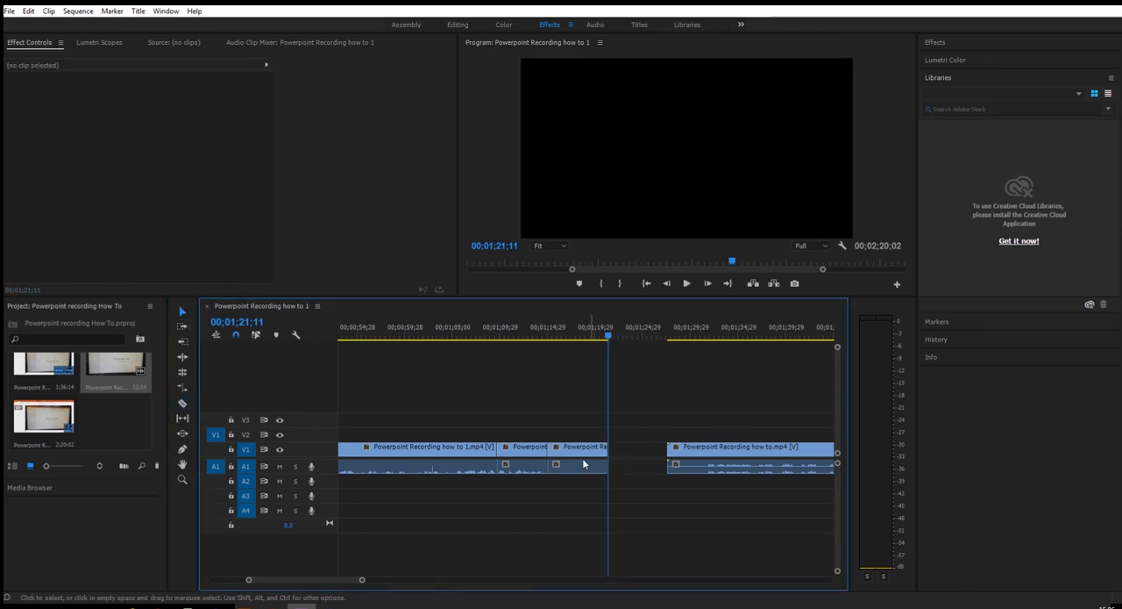
pyautogui.click(579, 445)
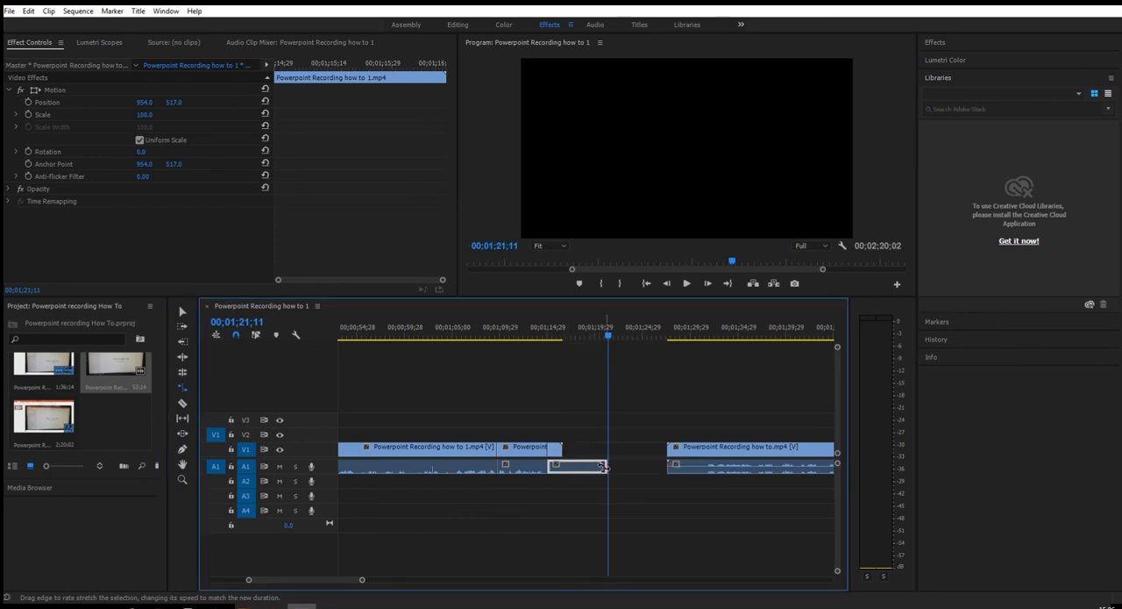
pyautogui.moveTo(605, 466); pyautogui.dragTo(558, 466)
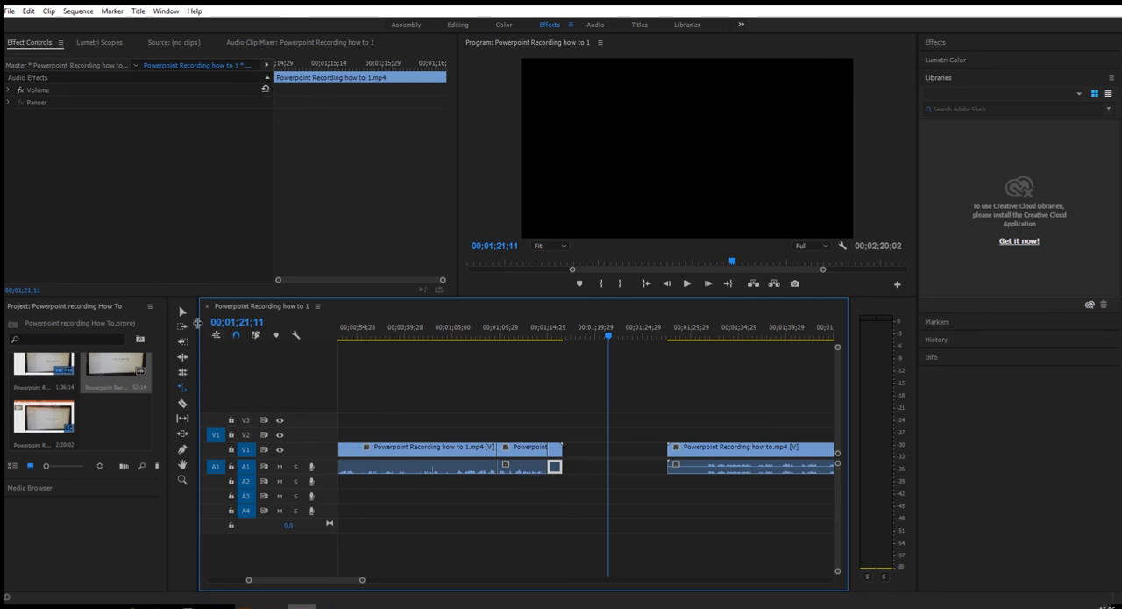
pyautogui.moveTo(182, 312)
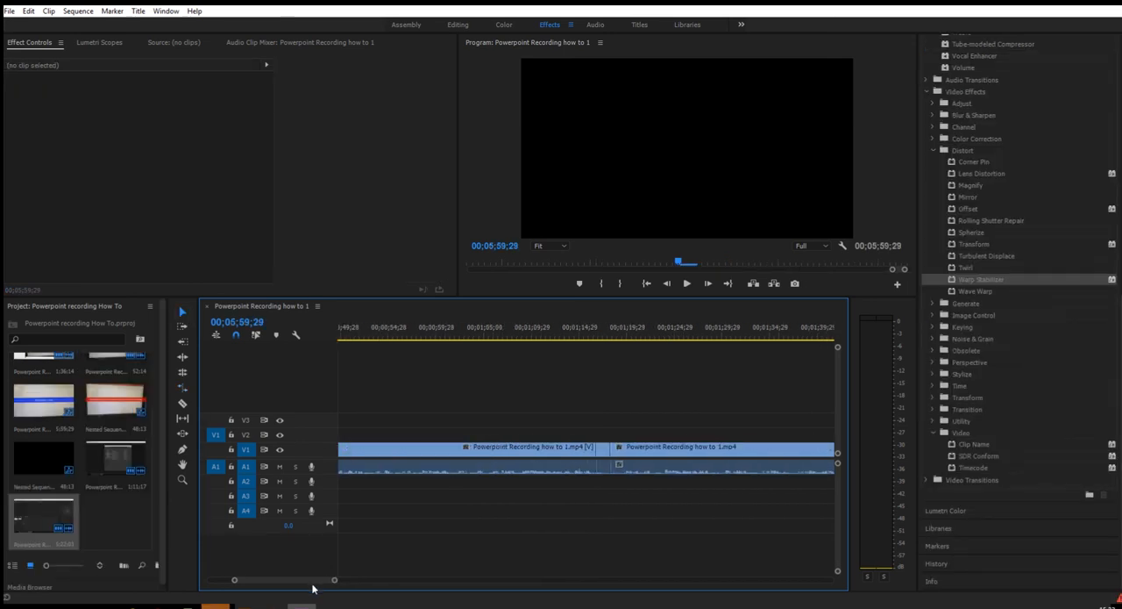
pyautogui.moveTo(259, 579); pyautogui.dragTo(358, 579)
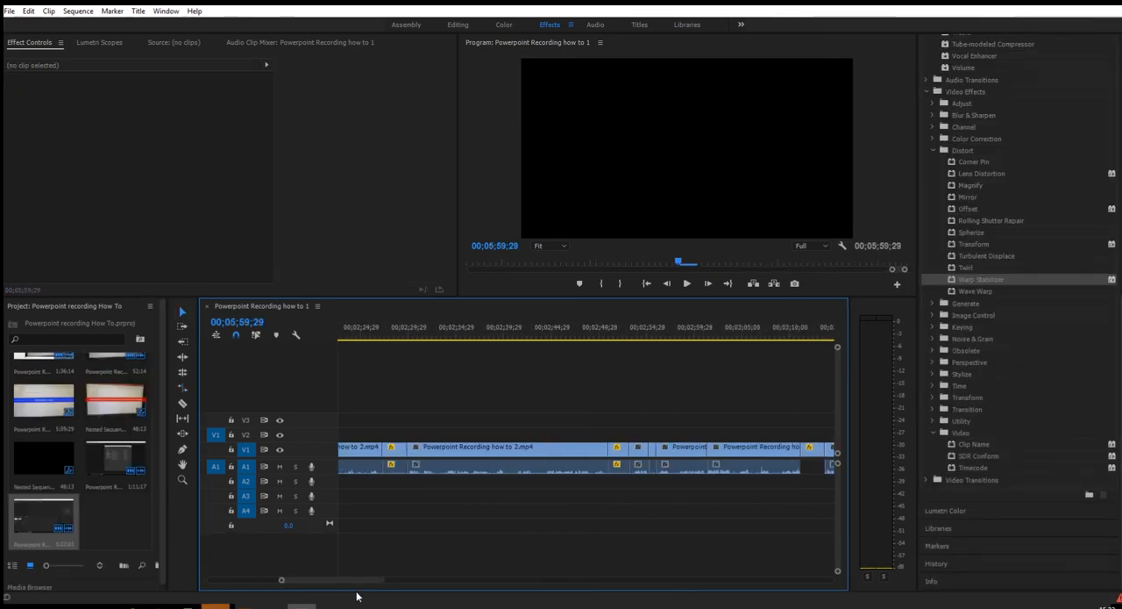
pyautogui.hscroll(3)
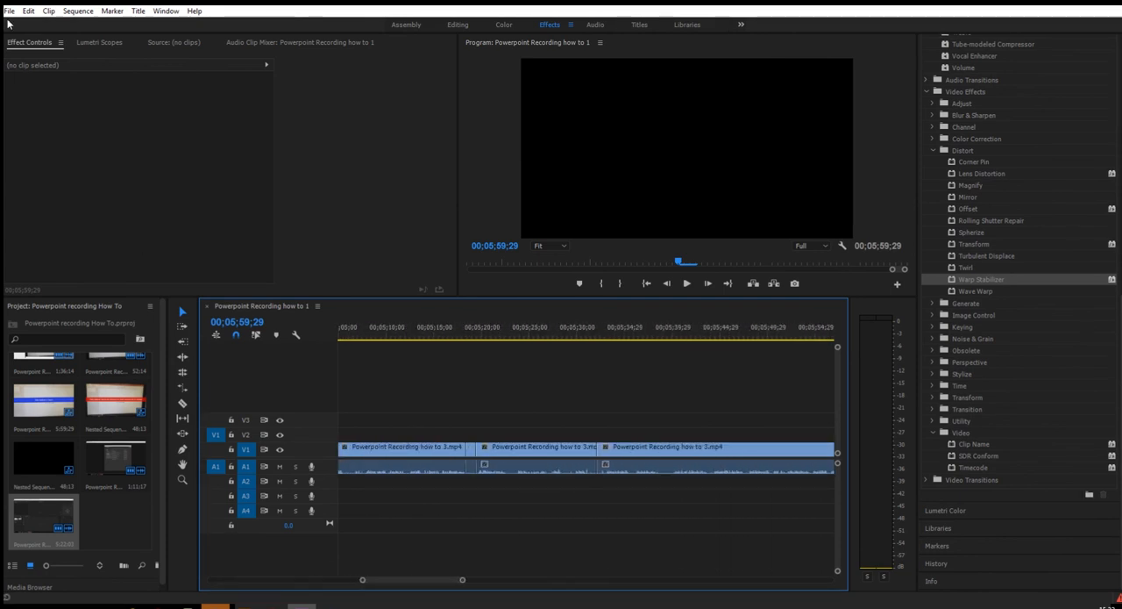
# Step: Export via File > Export > Media as H.264, Match Source - High bitrate, named 'Powerpoint Recording how to 1'
pyautogui.click(9, 11)
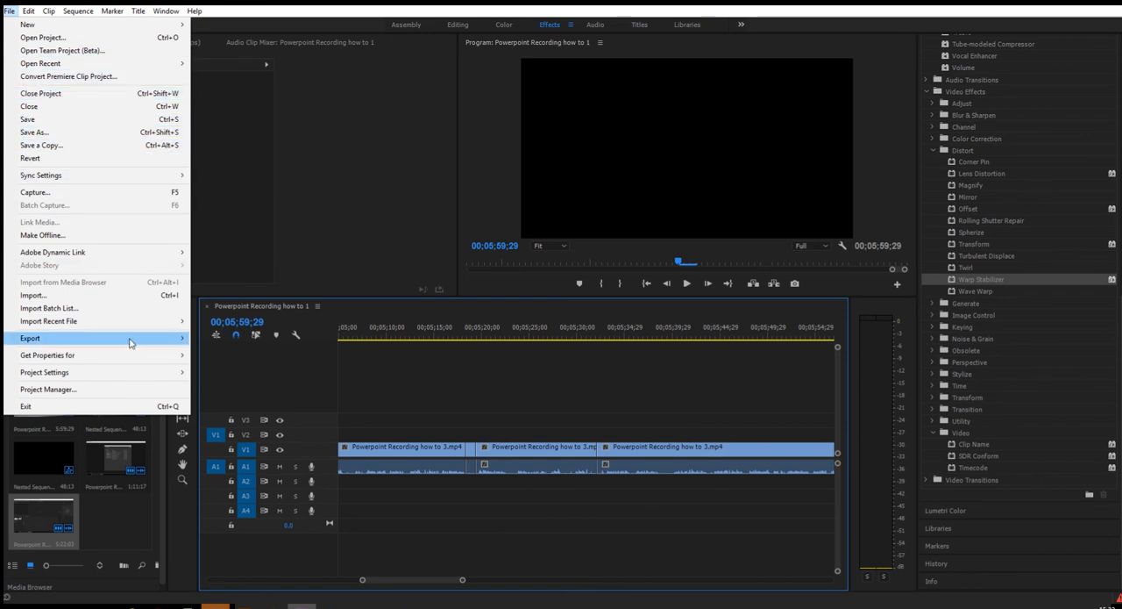
pyautogui.click(30, 336)
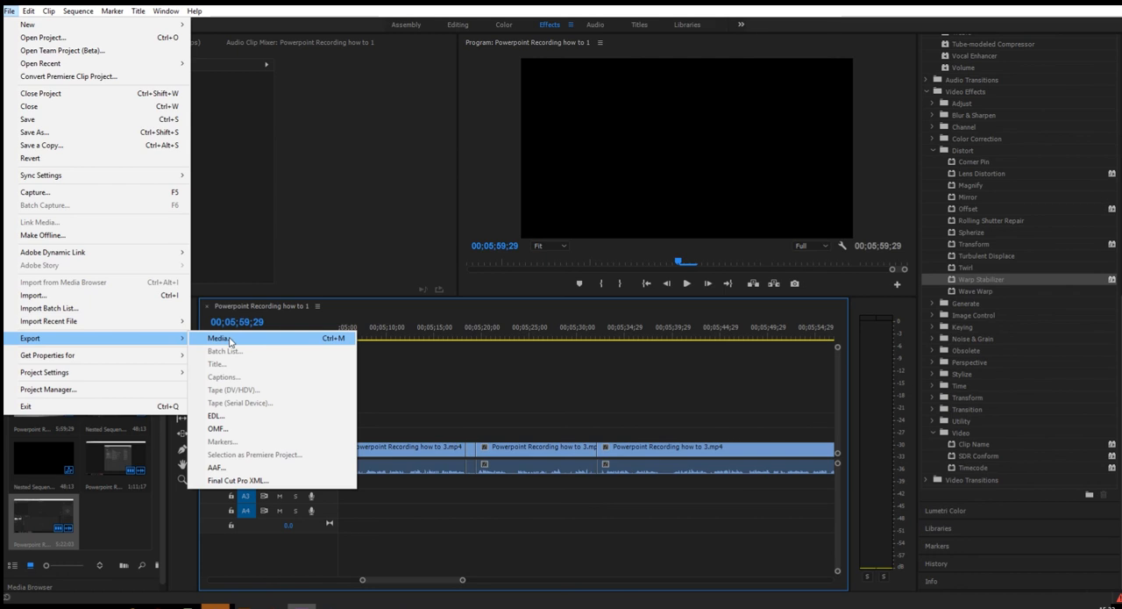
pyautogui.click(407, 389)
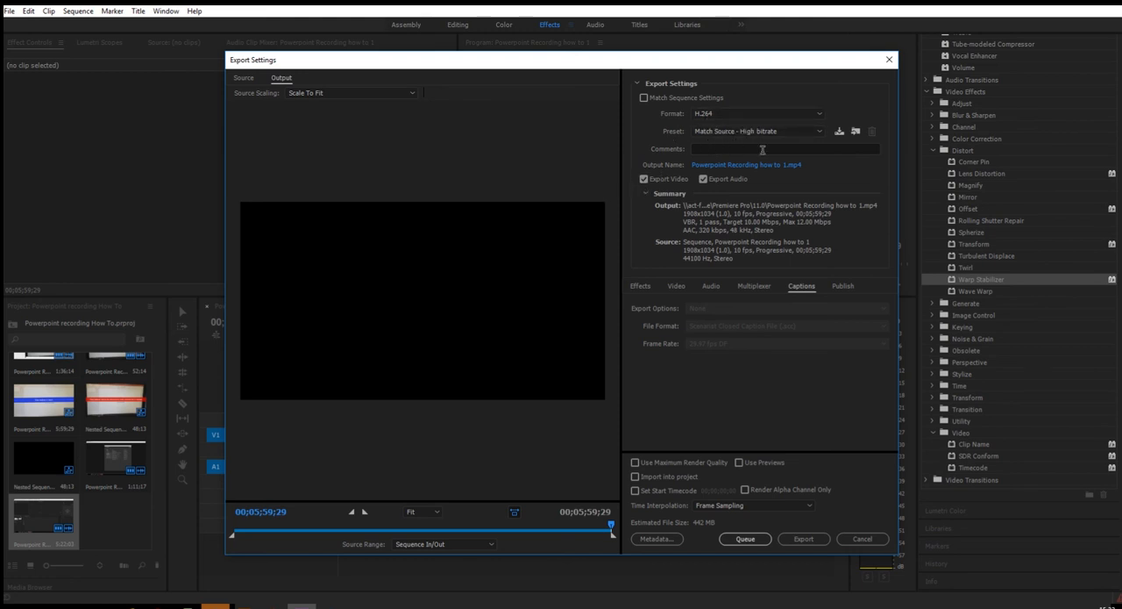
pyautogui.moveTo(710, 231)
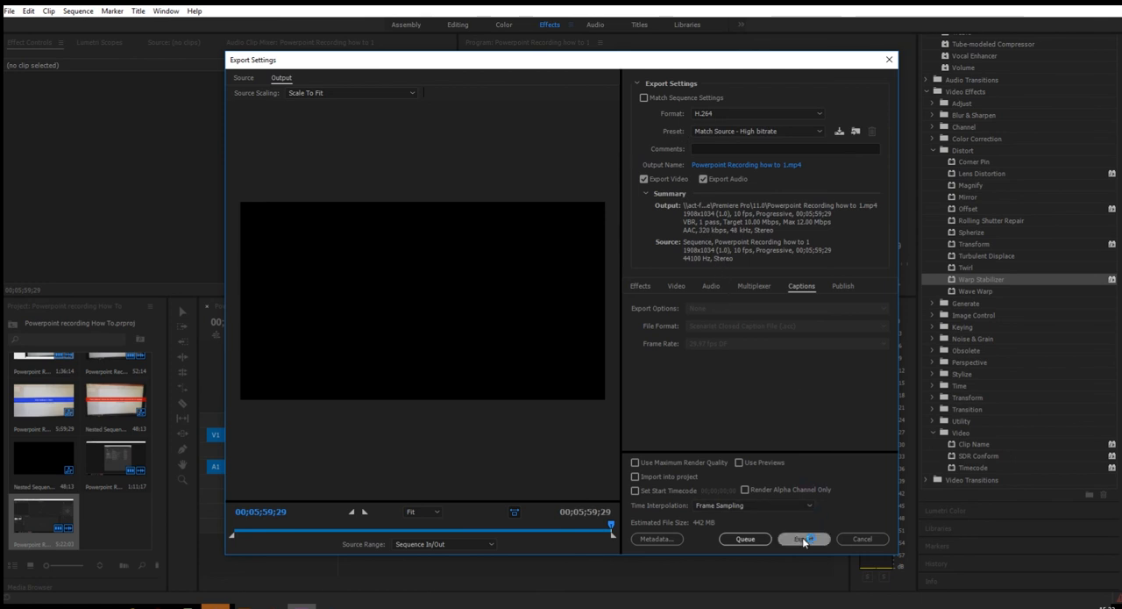
pyautogui.moveTo(803, 538)
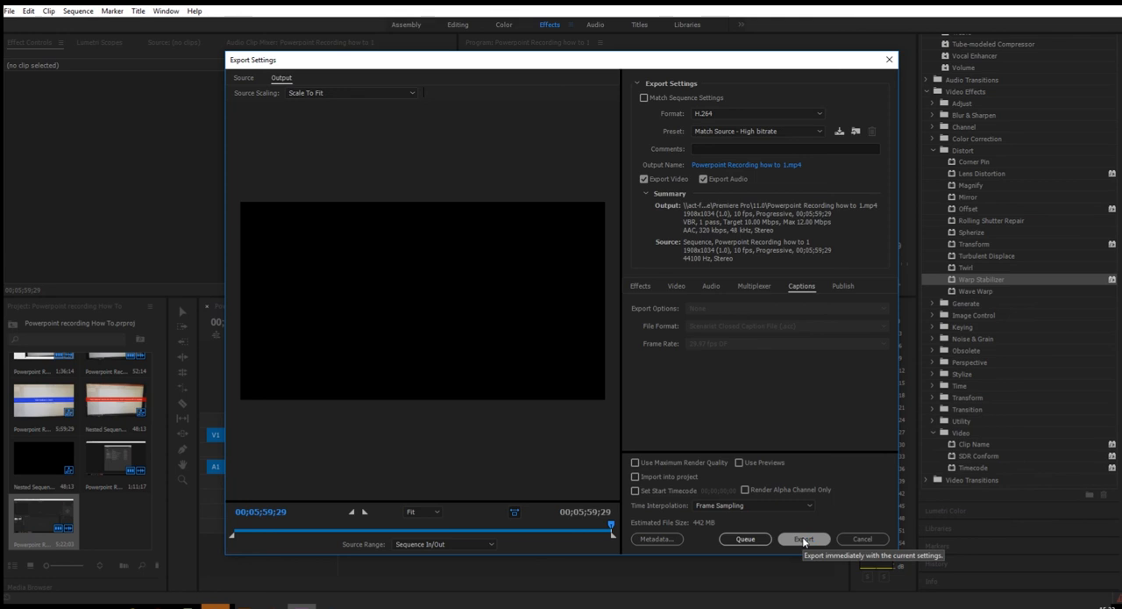
pyautogui.click(803, 539)
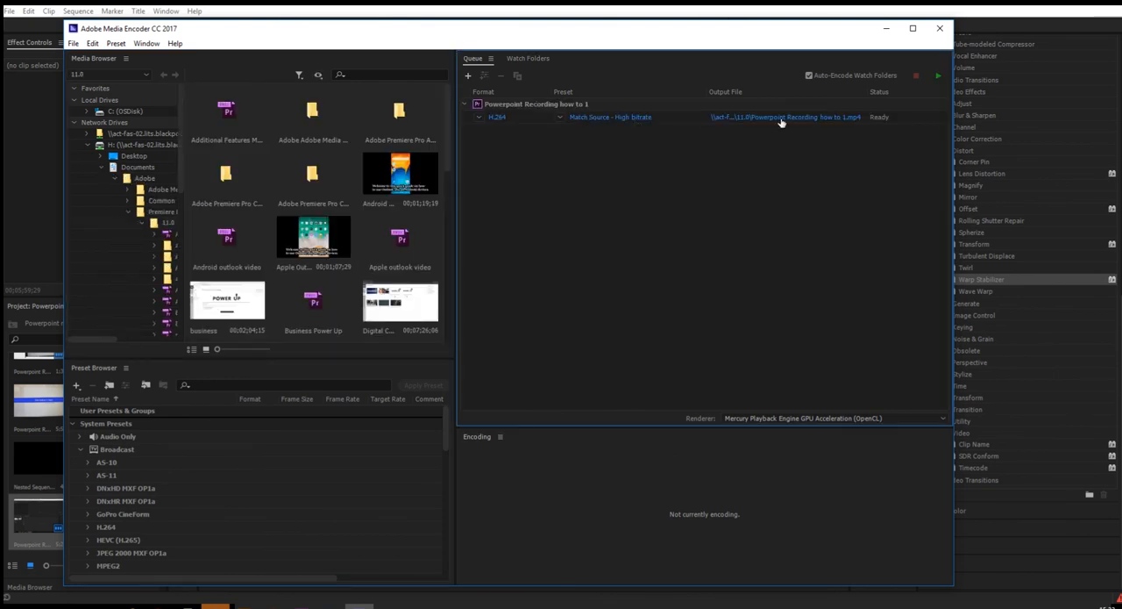
pyautogui.moveTo(816, 157)
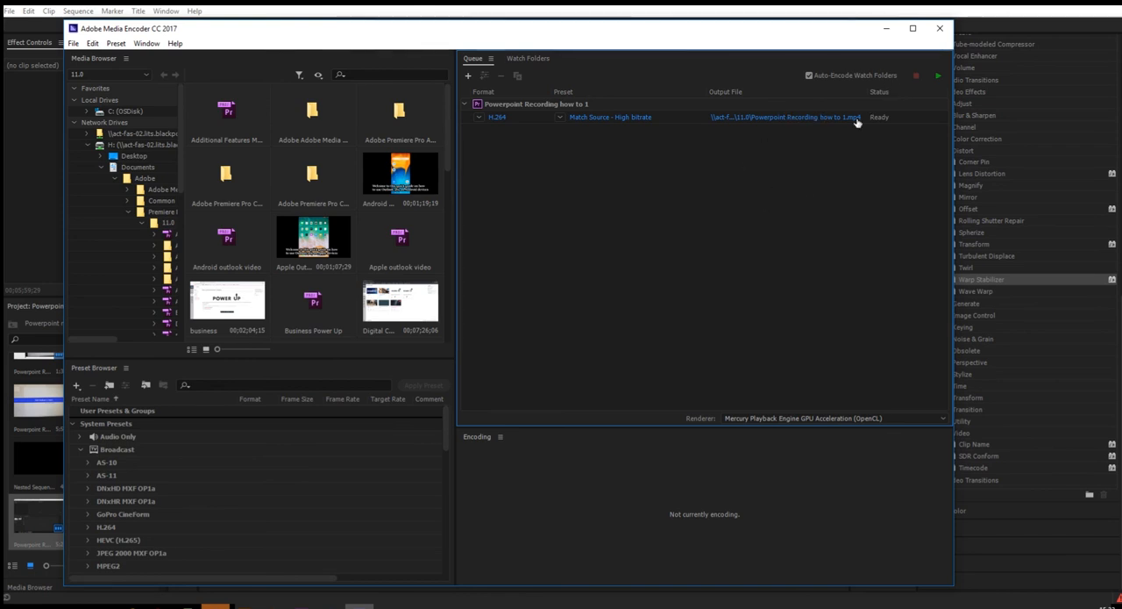
pyautogui.moveTo(936, 76)
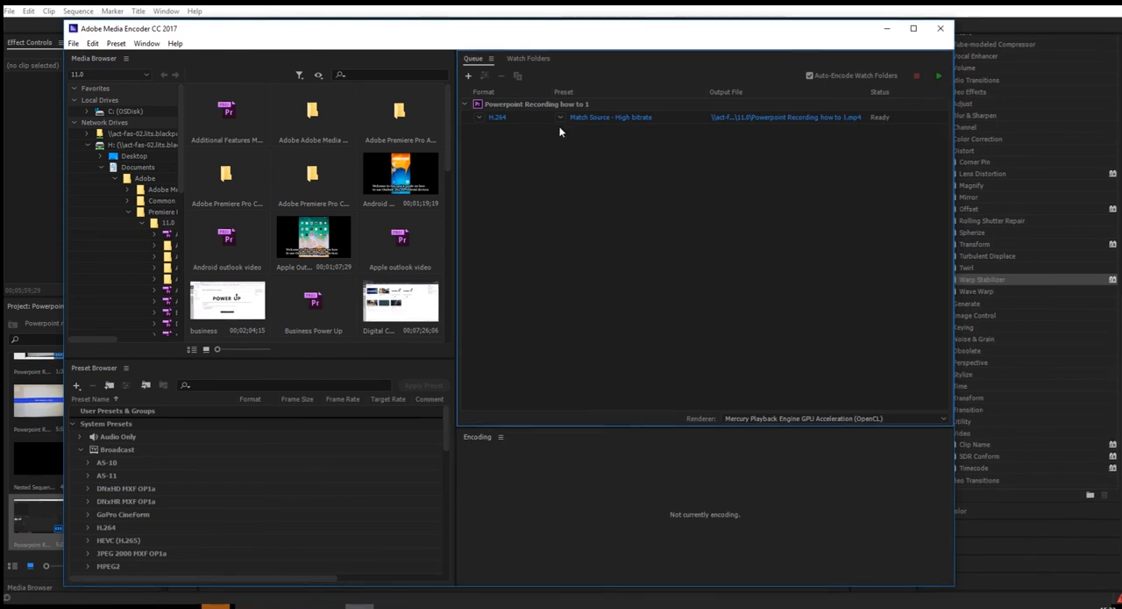
pyautogui.moveTo(637, 130)
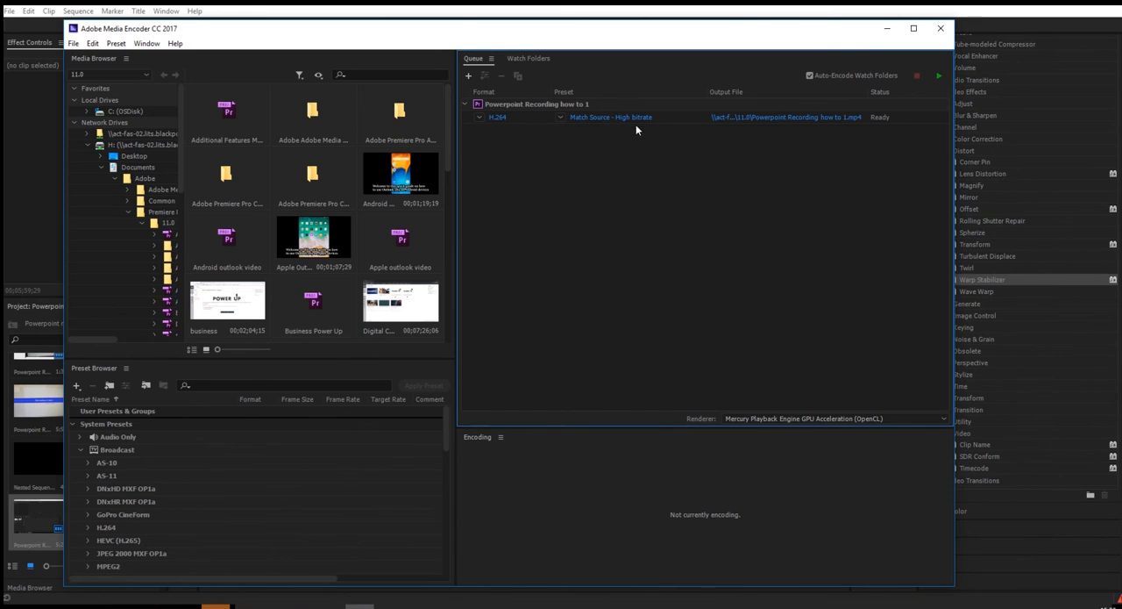
pyautogui.moveTo(617, 243)
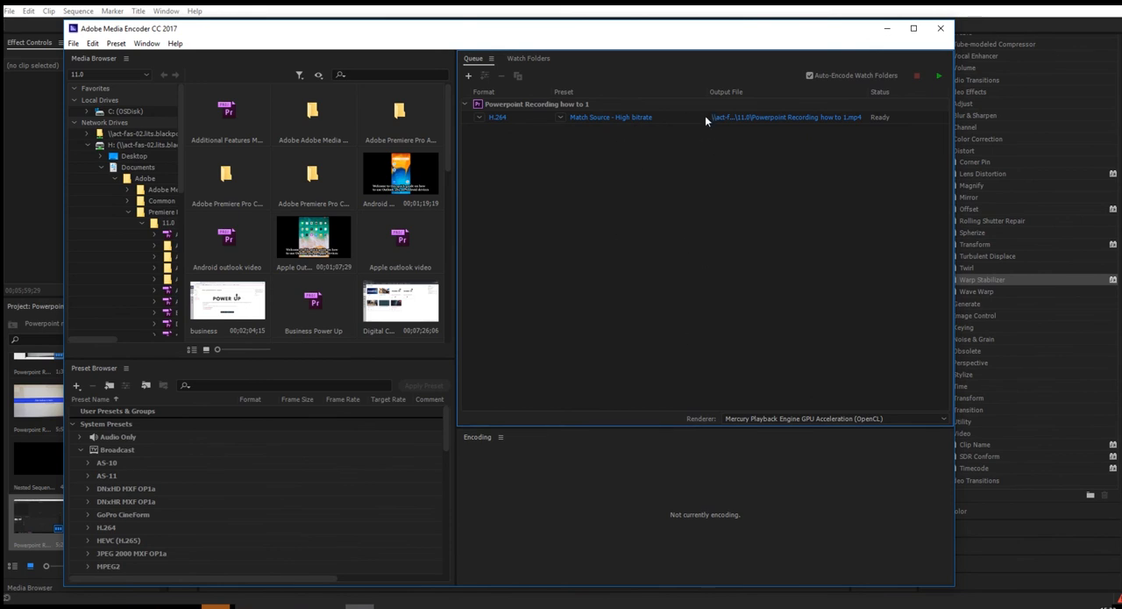
pyautogui.moveTo(940, 28)
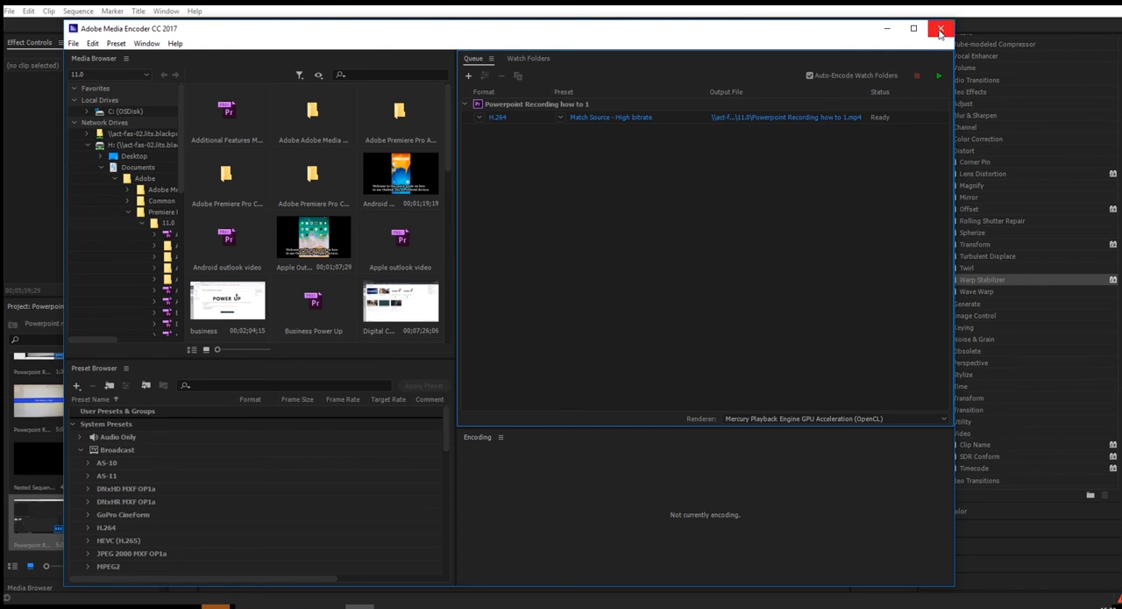
# Step: Close Media Encoder and re-export the sequence directly from Premiere with the current H.264 settings
pyautogui.click(940, 28)
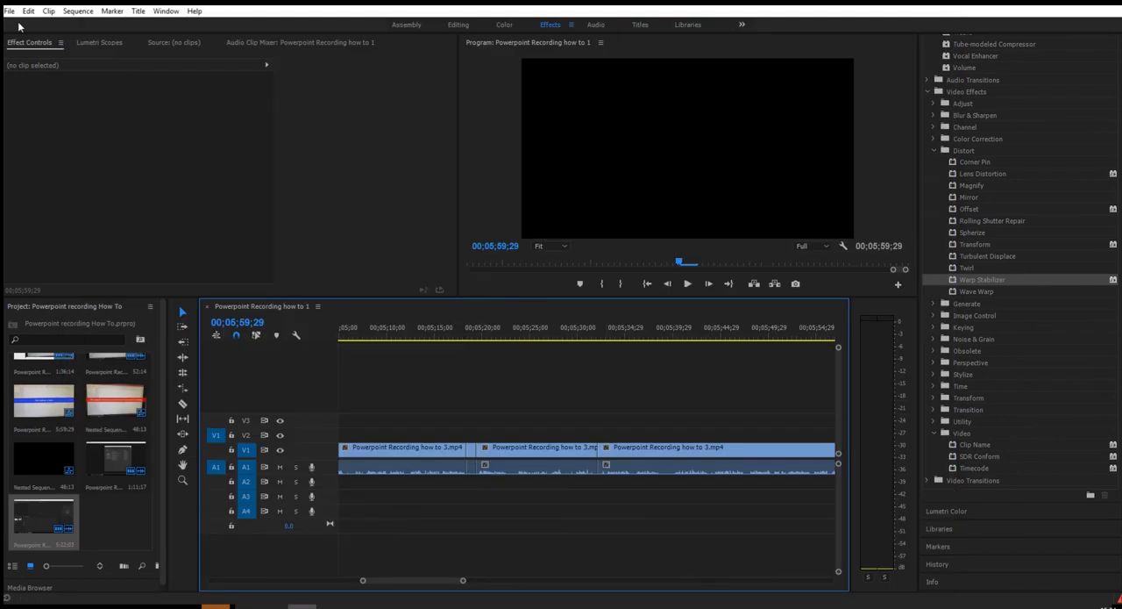
pyautogui.click(10, 10)
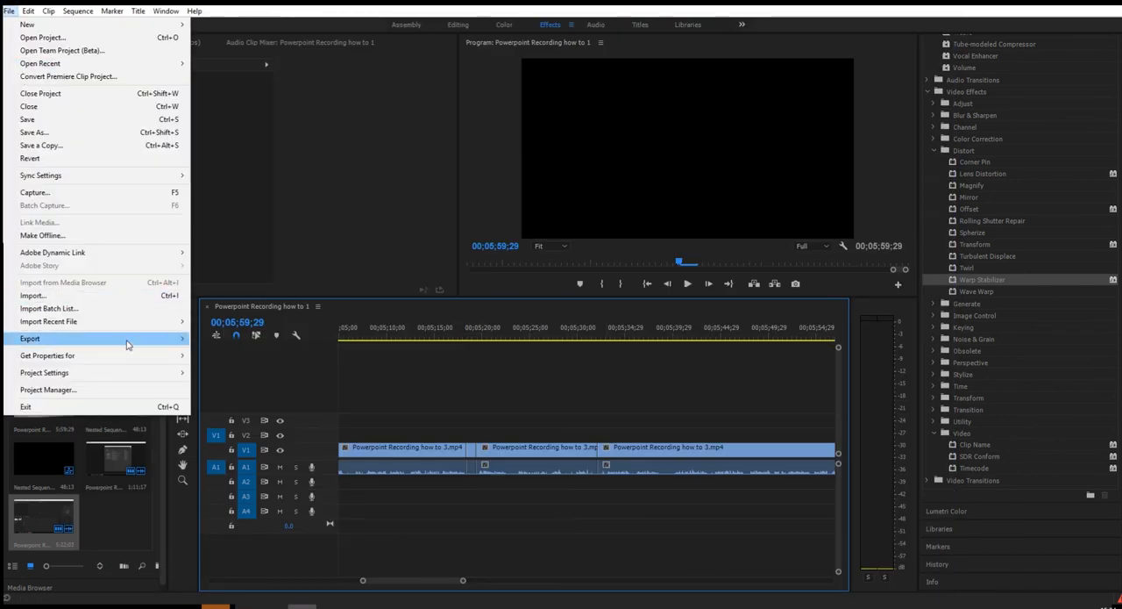
pyautogui.click(30, 338)
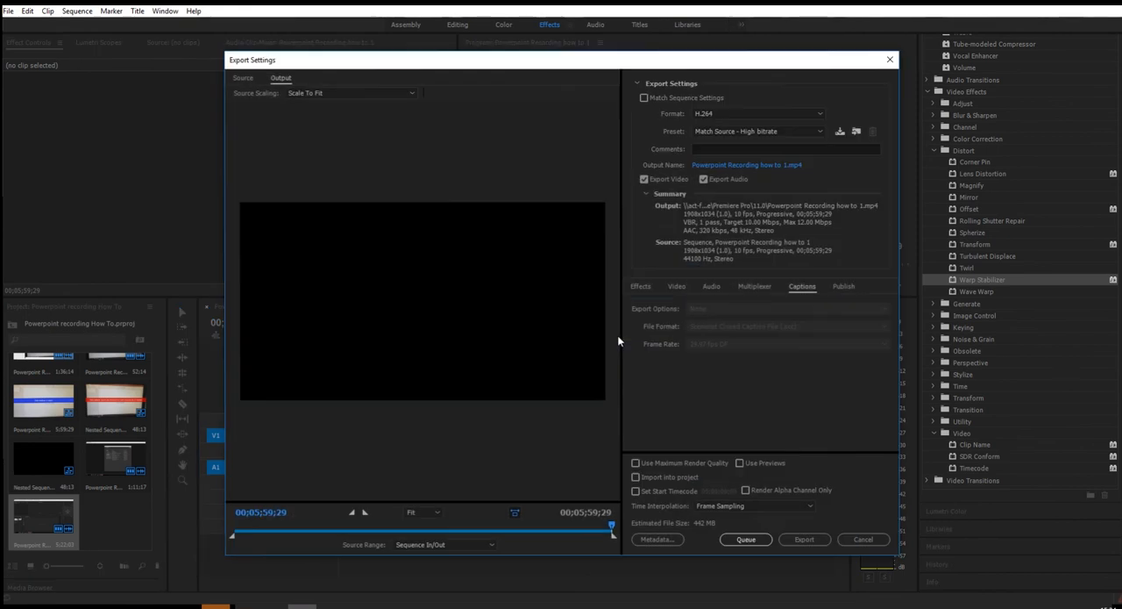
pyautogui.moveTo(804, 538)
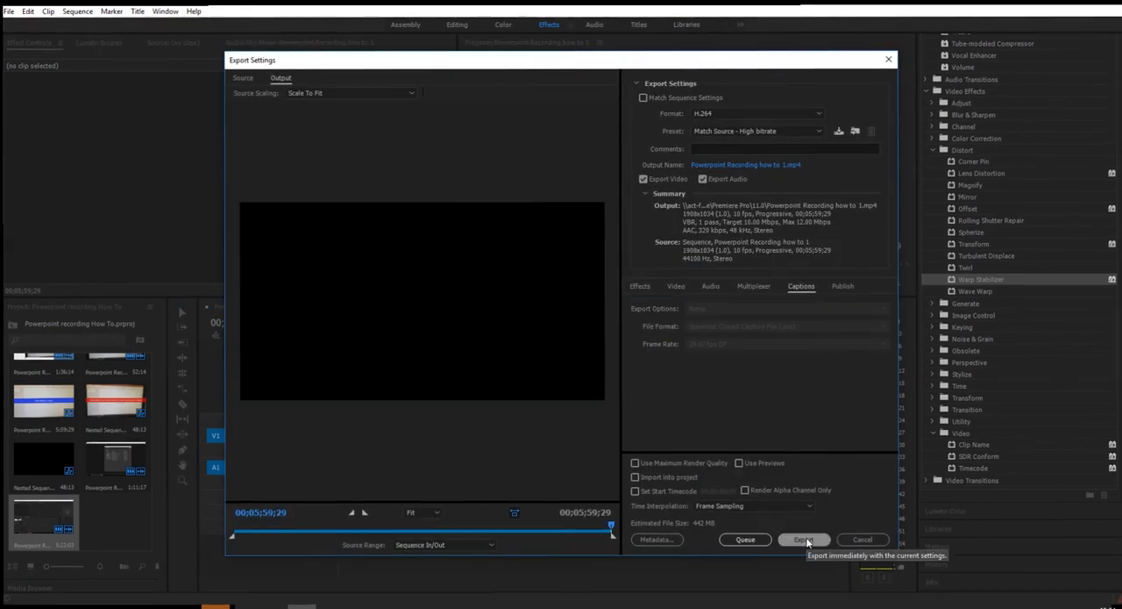
pyautogui.click(803, 540)
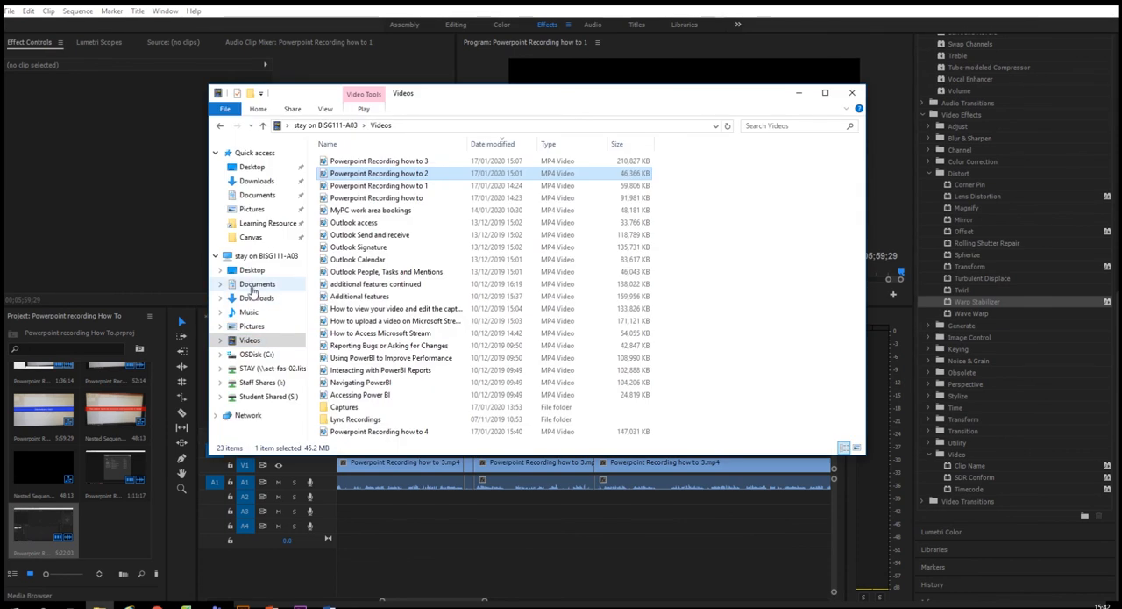
# Step: Navigate to Documents > Adobe > Premiere Pro > 11.0 and select 'Powerpoint Recording how to 1'
pyautogui.click(256, 284)
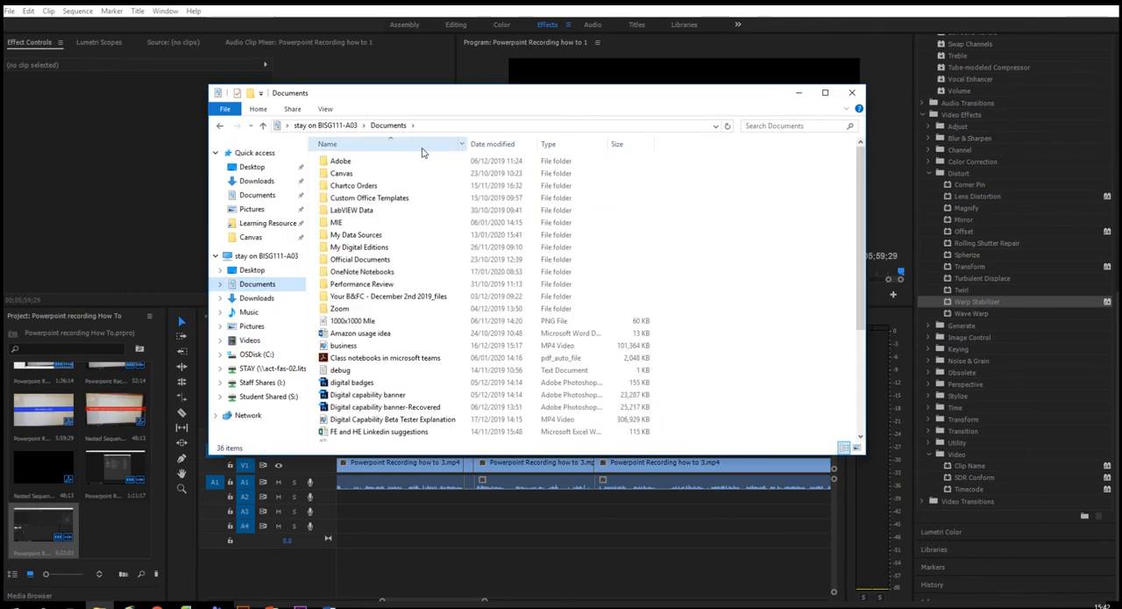
pyautogui.doubleClick(340, 162)
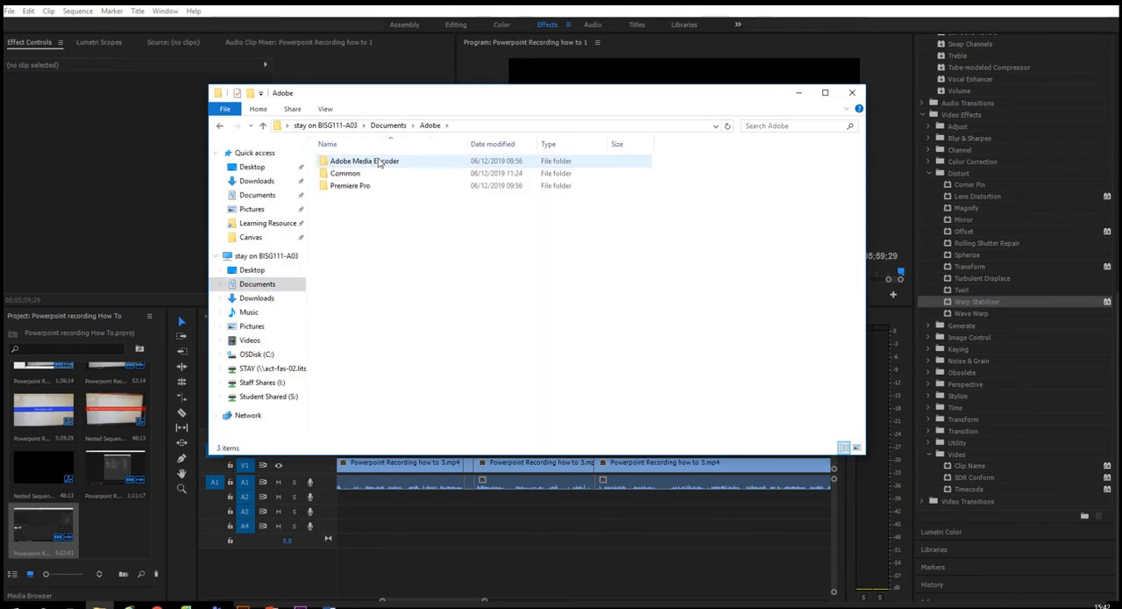
pyautogui.doubleClick(350, 186)
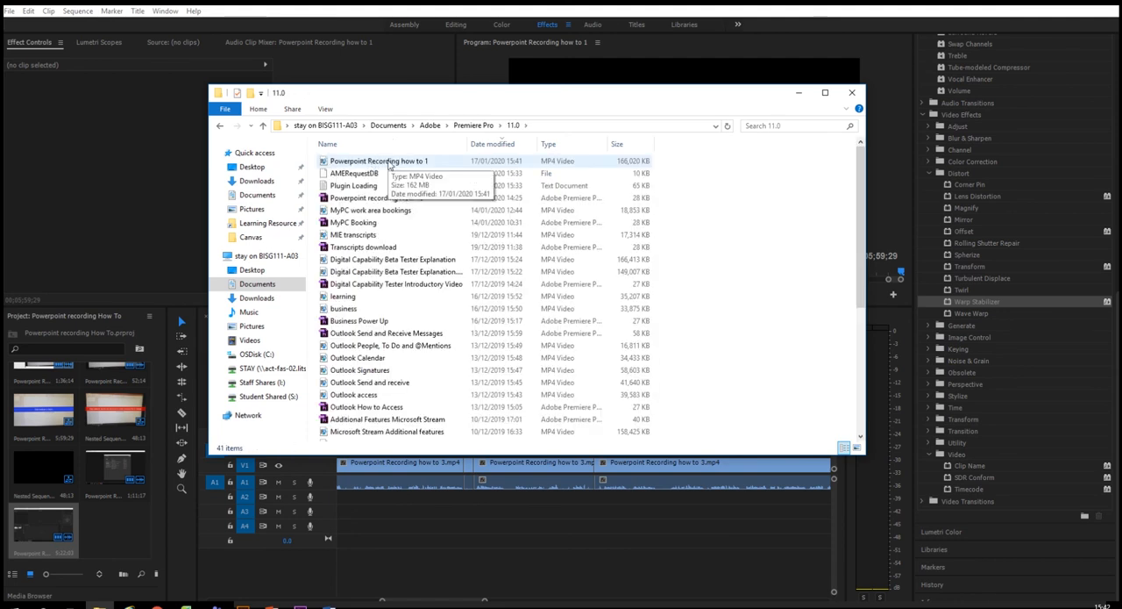
pyautogui.click(378, 161)
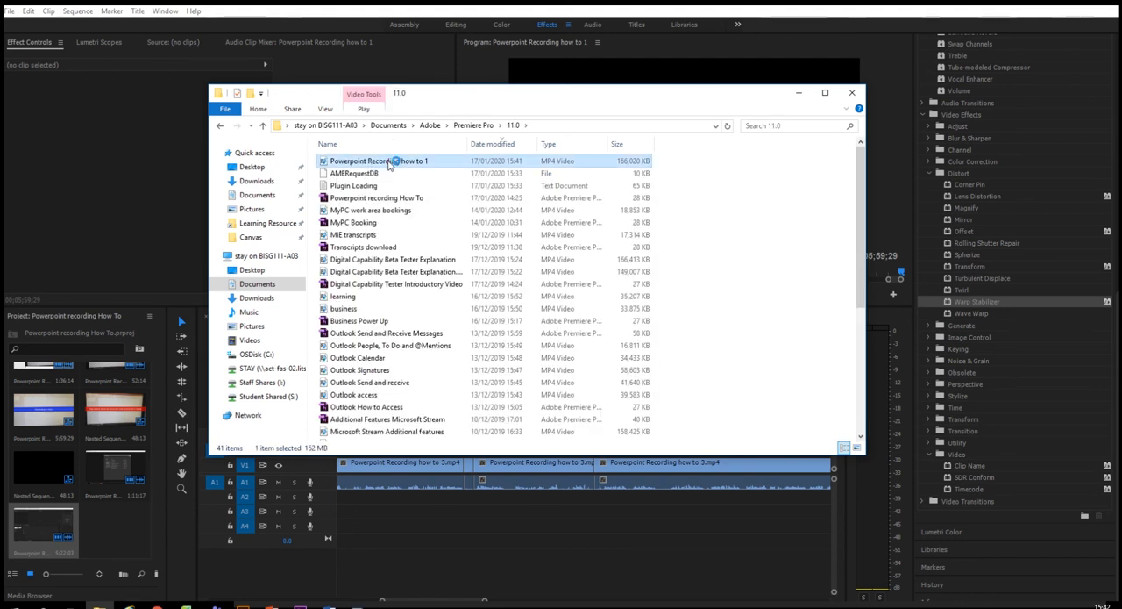